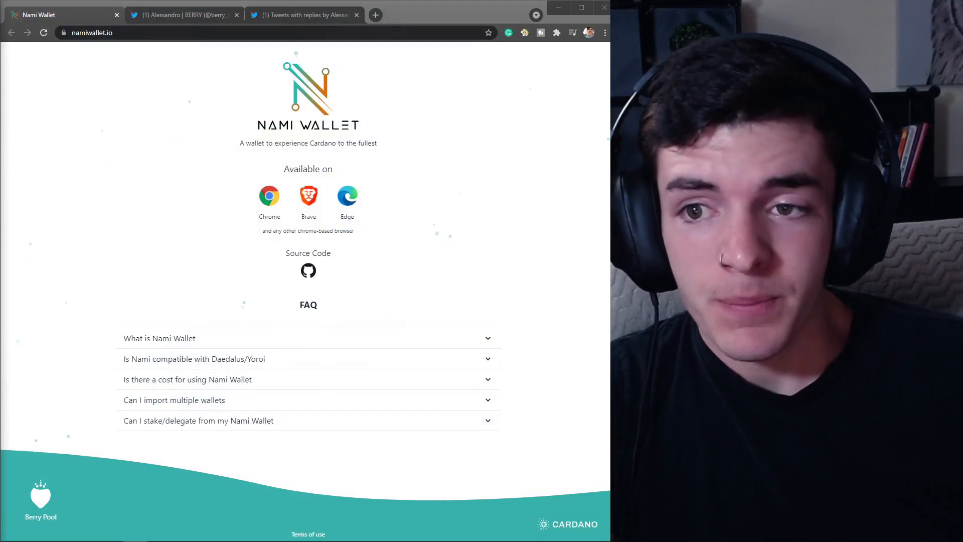
# Read through the developer's Twitter replies on the wallet's safety, source code and Yoroi encryption
pyautogui.click(183, 15)
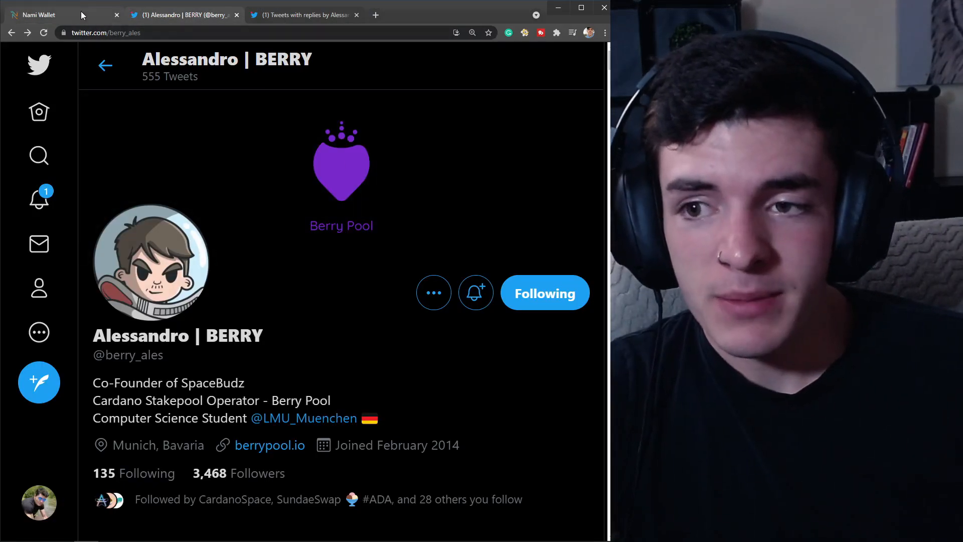
pyautogui.click(37, 14)
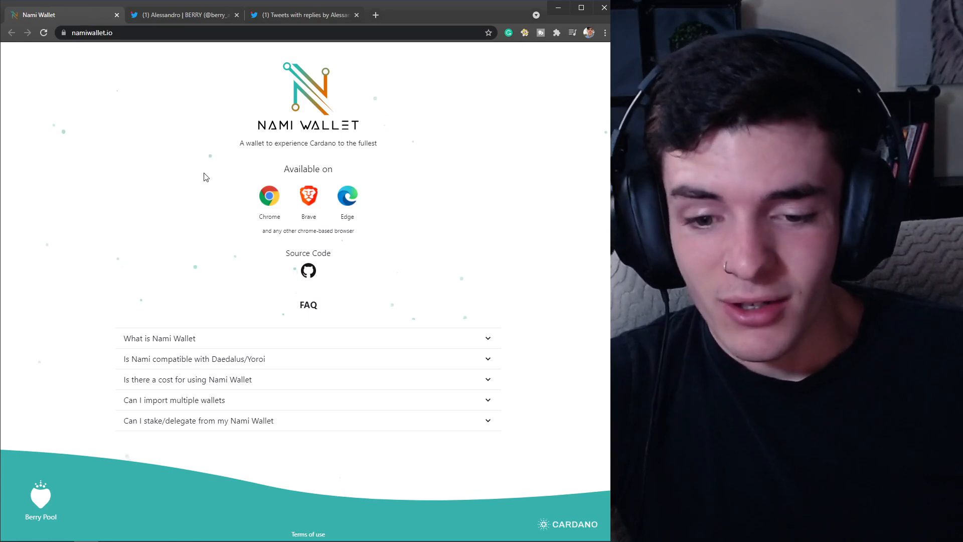
pyautogui.moveTo(207, 175)
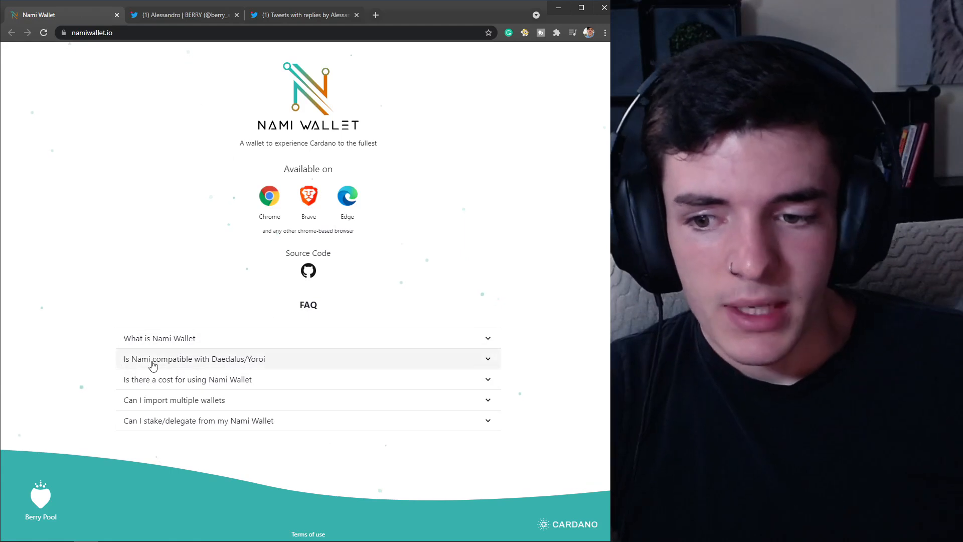
pyautogui.moveTo(232, 494)
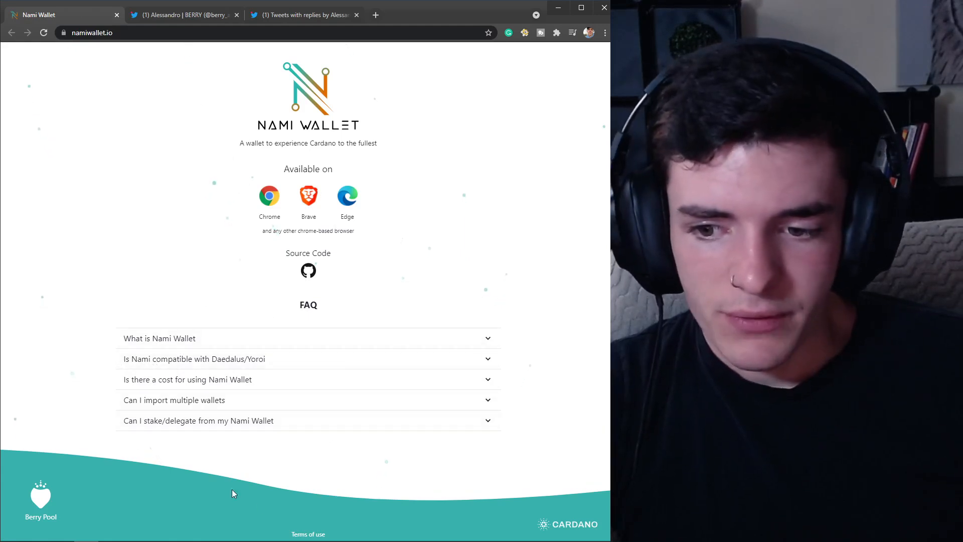
pyautogui.moveTo(203, 269)
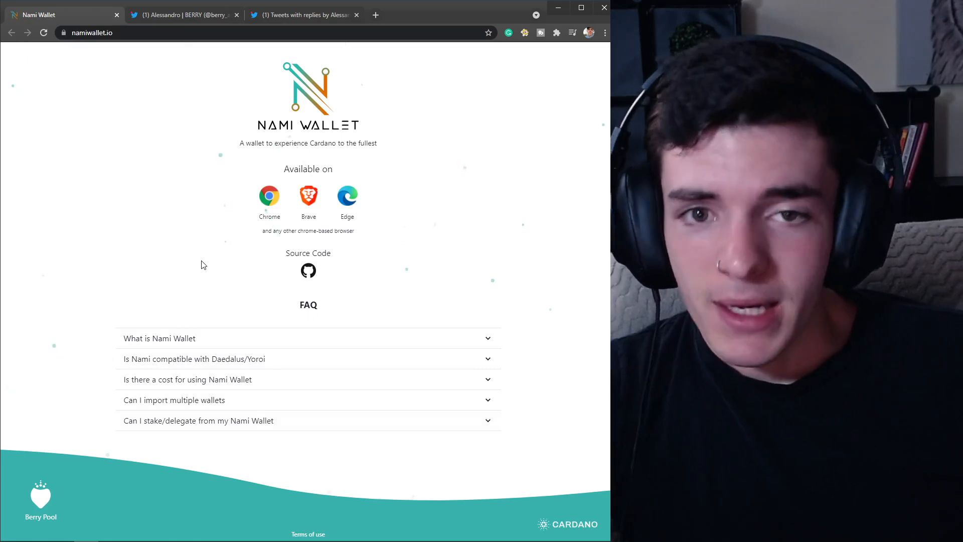
pyautogui.moveTo(206, 251)
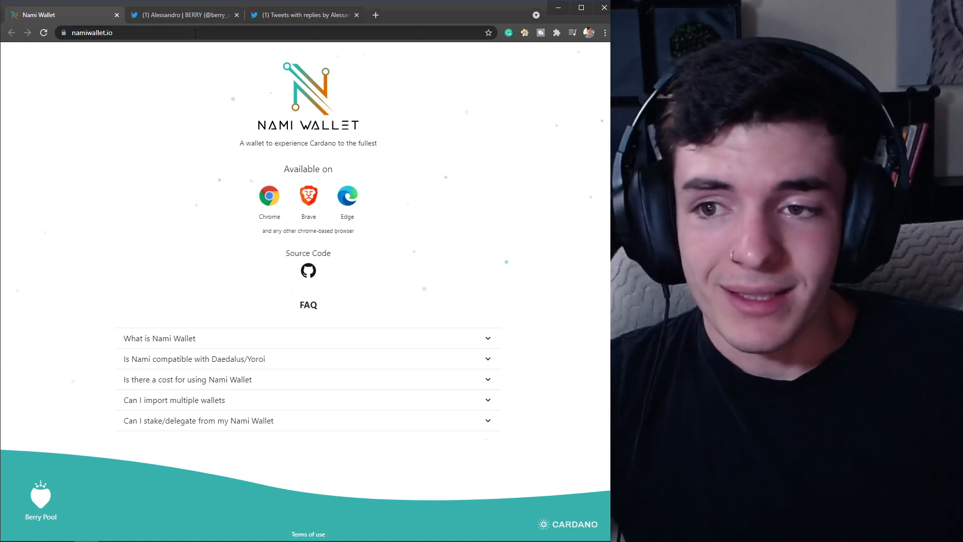
pyautogui.moveTo(564, 48)
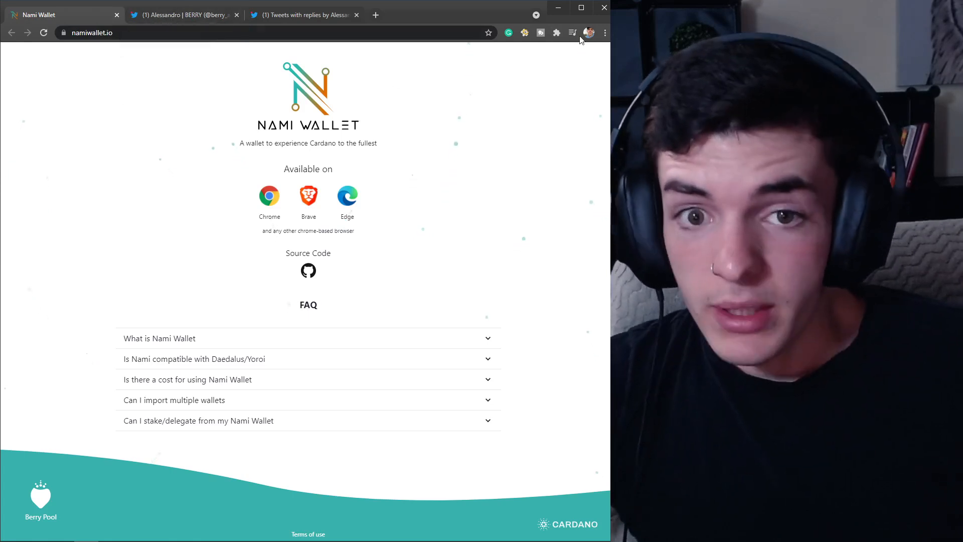
pyautogui.click(182, 14)
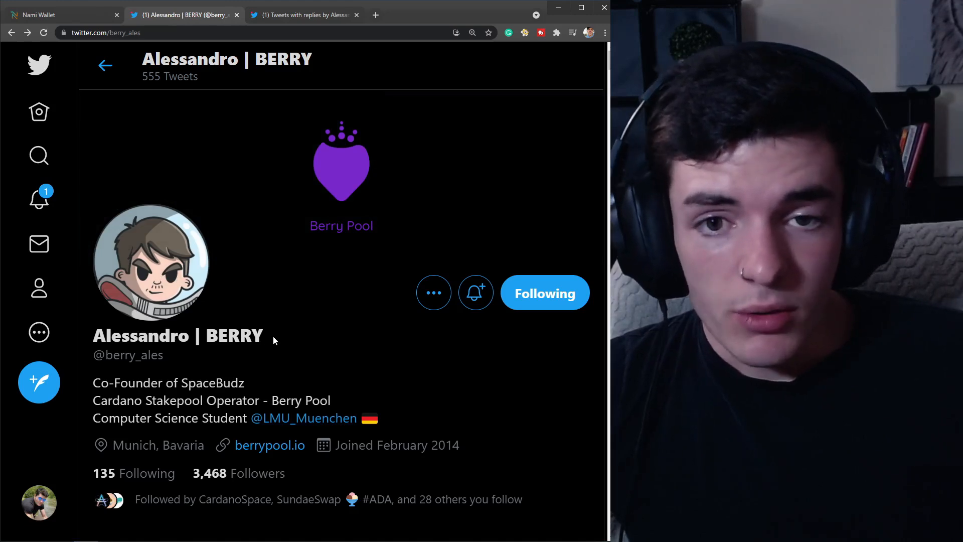
pyautogui.scroll(-3)
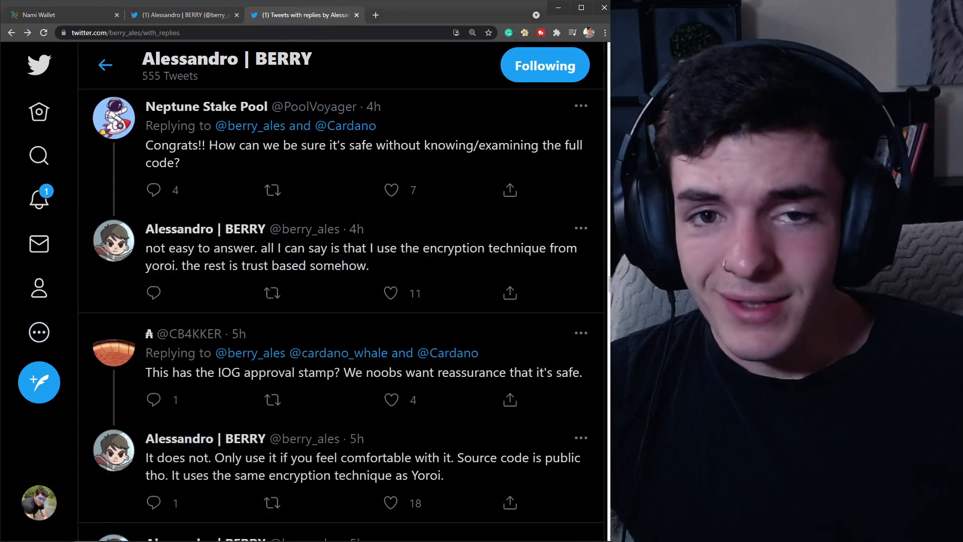
pyautogui.moveTo(205, 229)
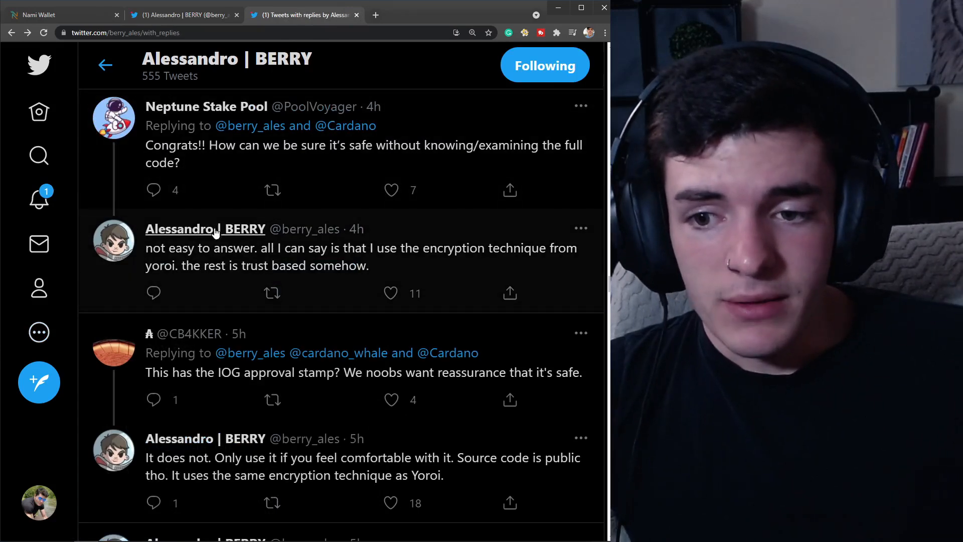
pyautogui.moveTo(273, 165)
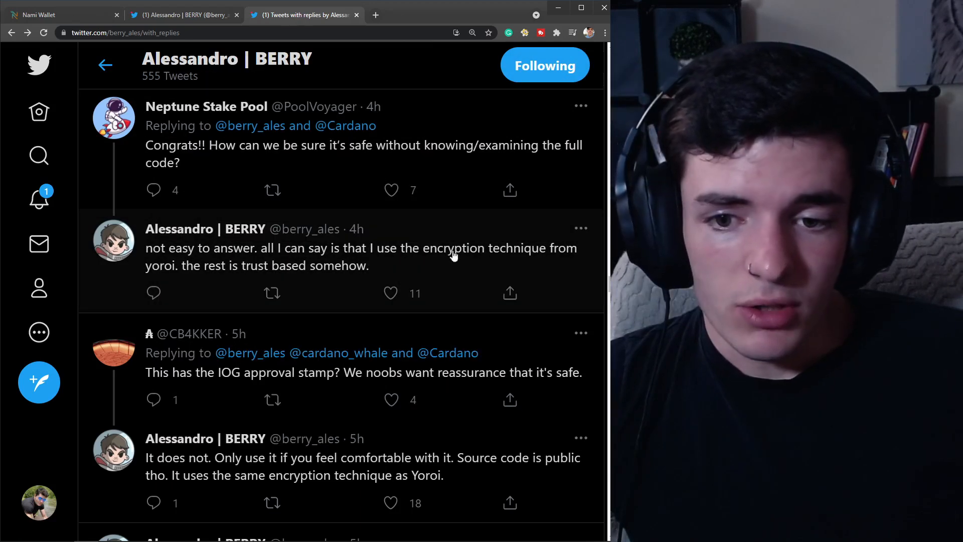
pyautogui.moveTo(283, 274)
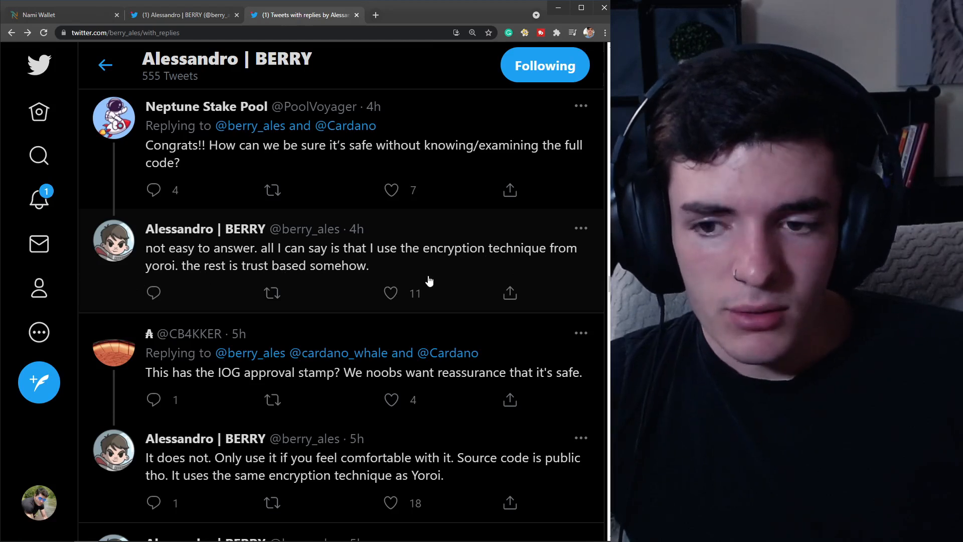
pyautogui.scroll(-3)
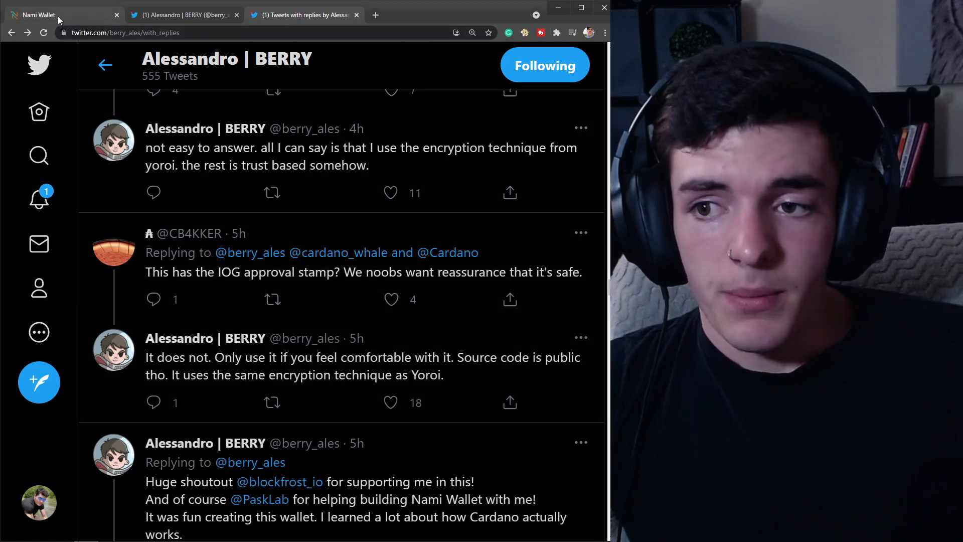
# Check installed extensions, revisit the Web Store listing and expand the Daedalus/Yoroi compatibility FAQ
pyautogui.click(55, 14)
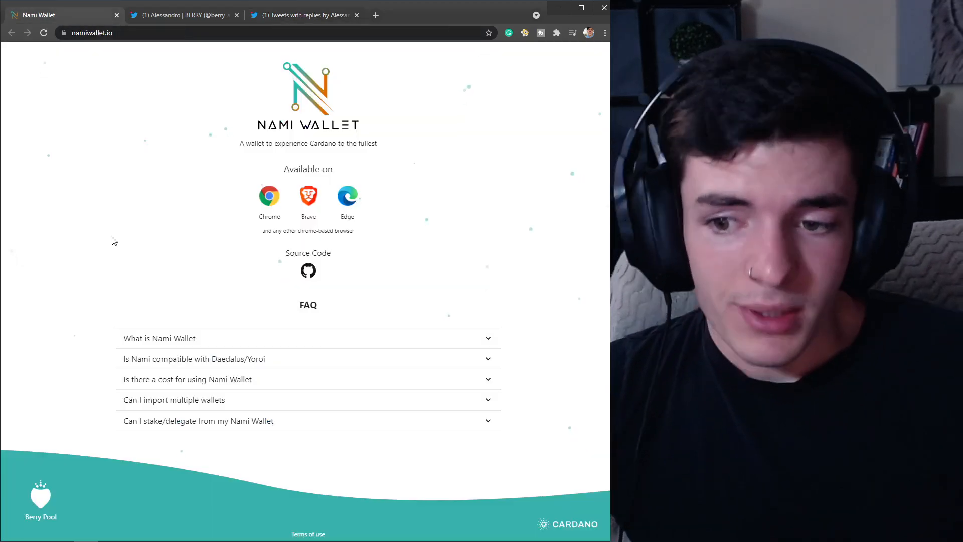
pyautogui.moveTo(122, 283)
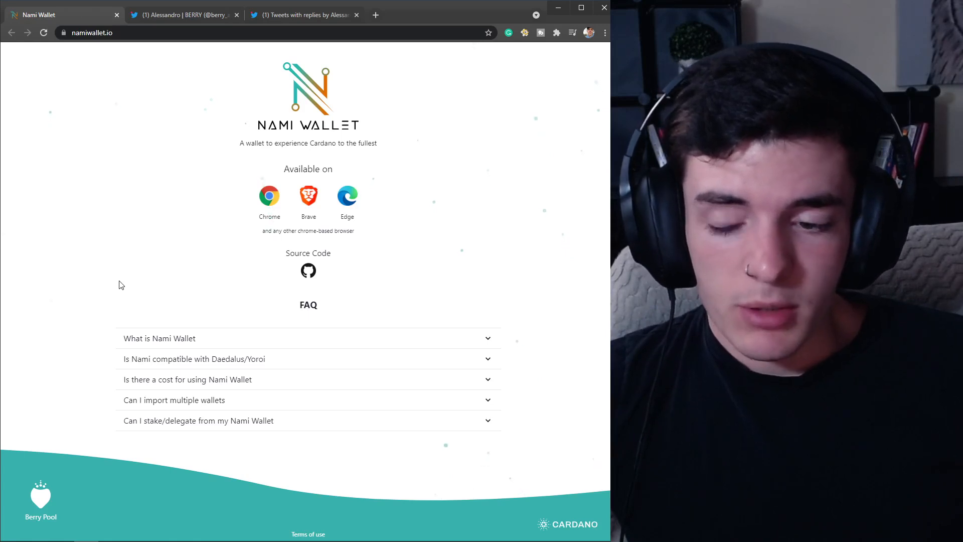
pyautogui.moveTo(418, 156)
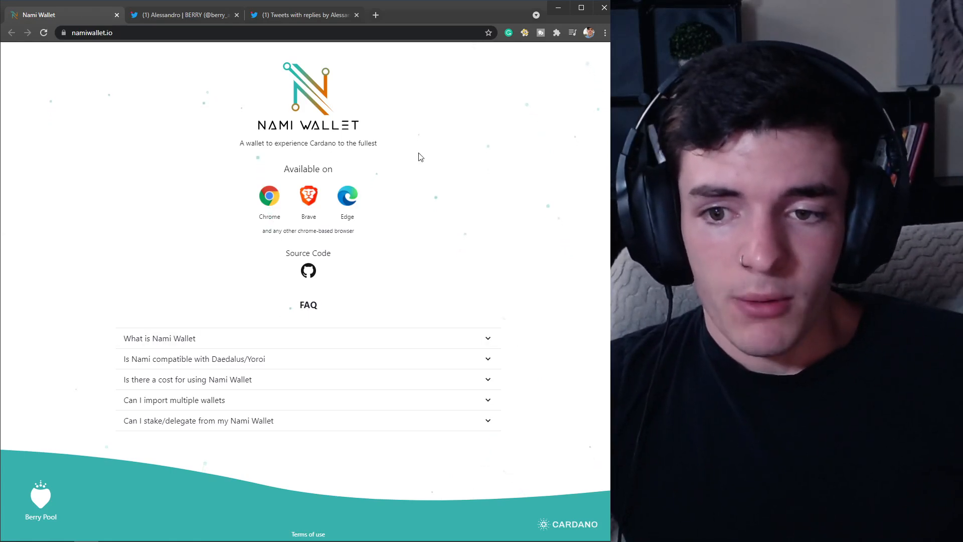
pyautogui.moveTo(142, 26)
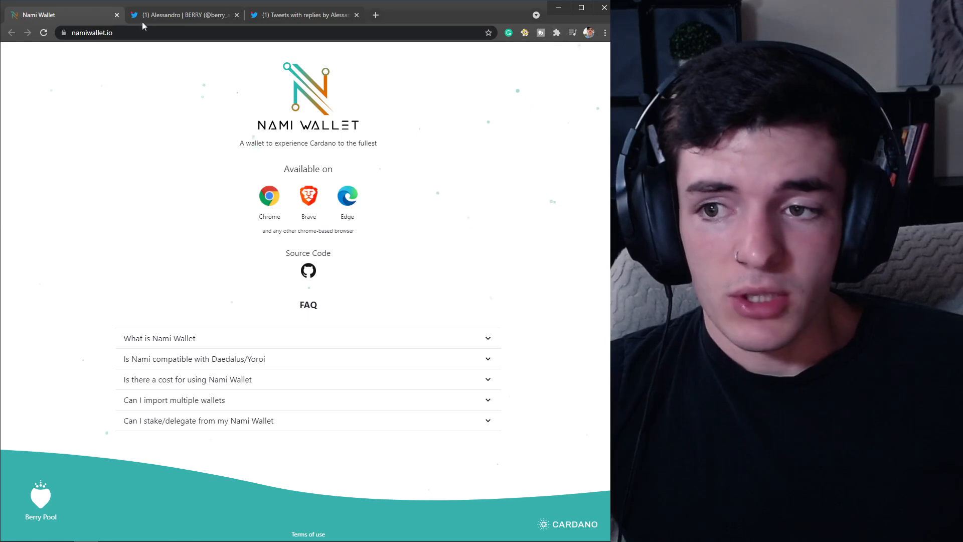
pyautogui.moveTo(146, 98)
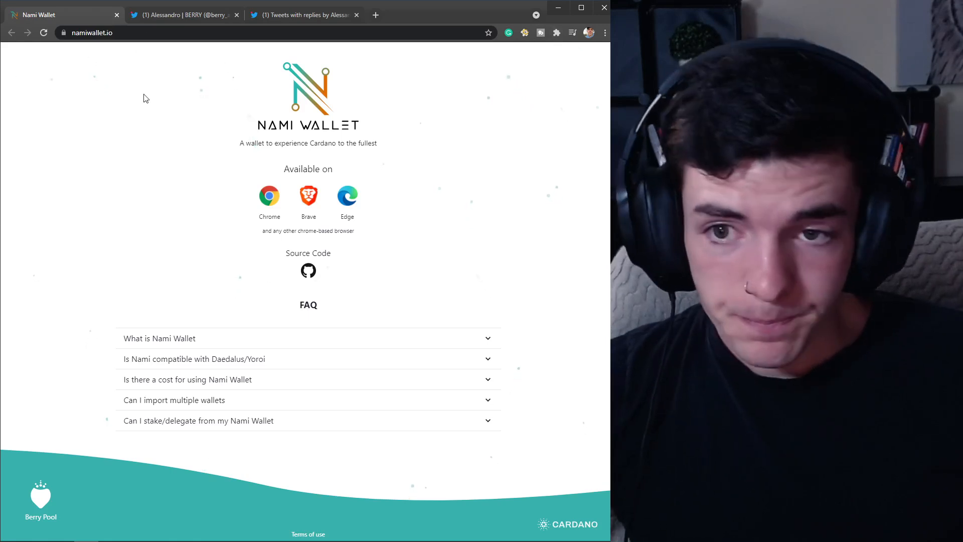
pyautogui.moveTo(269, 206)
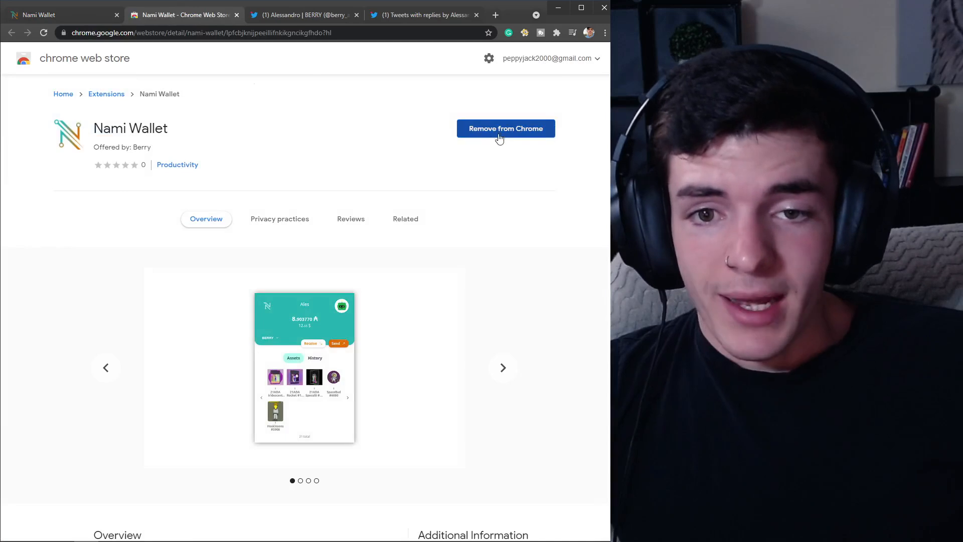
pyautogui.click(557, 32)
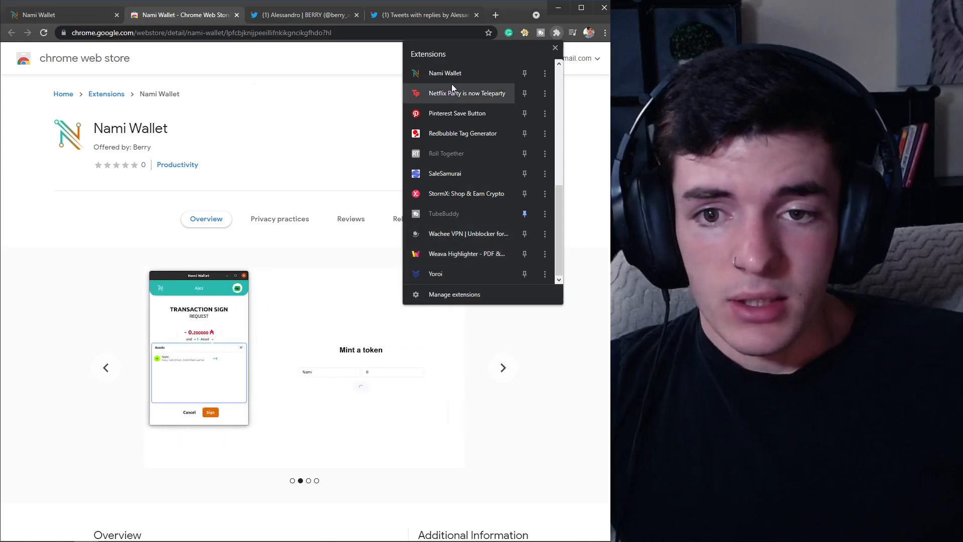
pyautogui.click(444, 73)
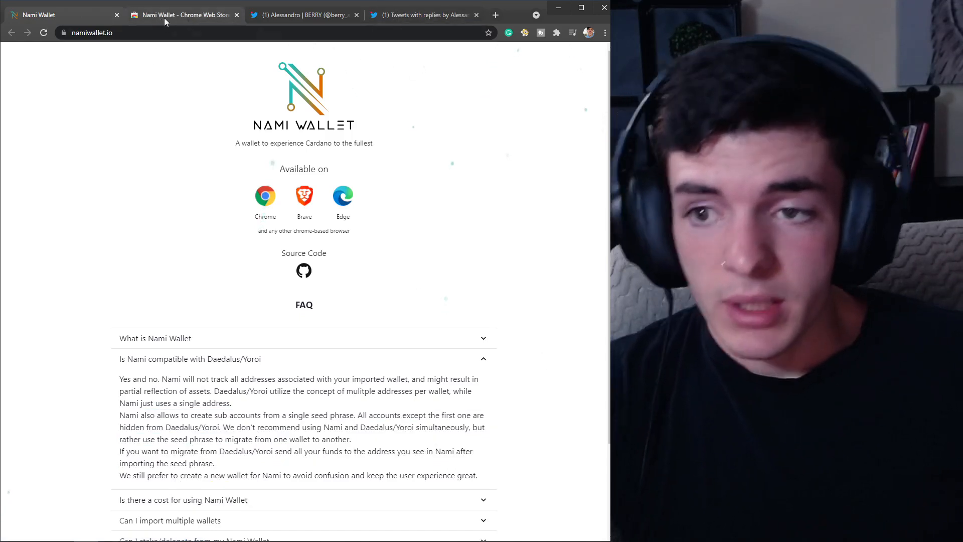
pyautogui.click(183, 15)
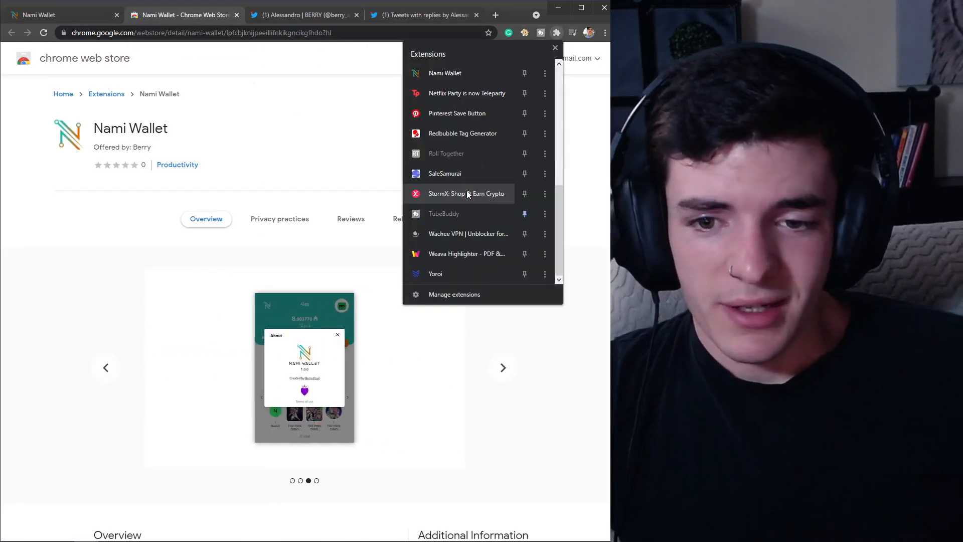
pyautogui.click(58, 14)
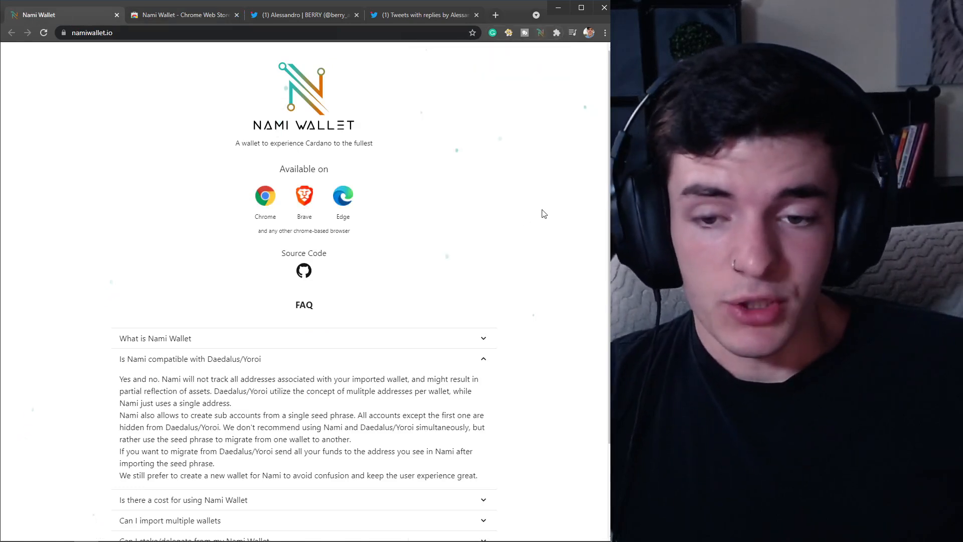
# Start a new wallet, accept the Terms of use and confirm the 24-word seed phrase is written down
pyautogui.click(538, 32)
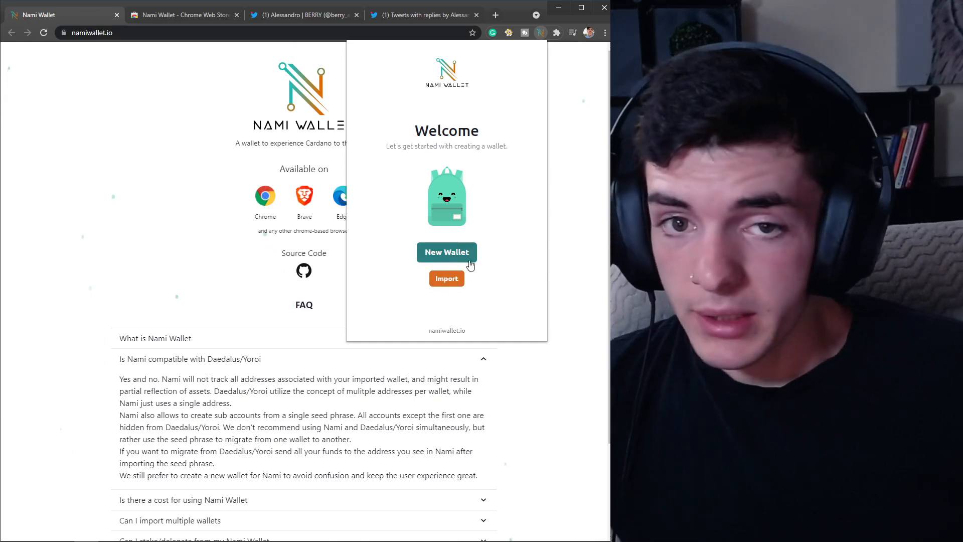
pyautogui.click(446, 251)
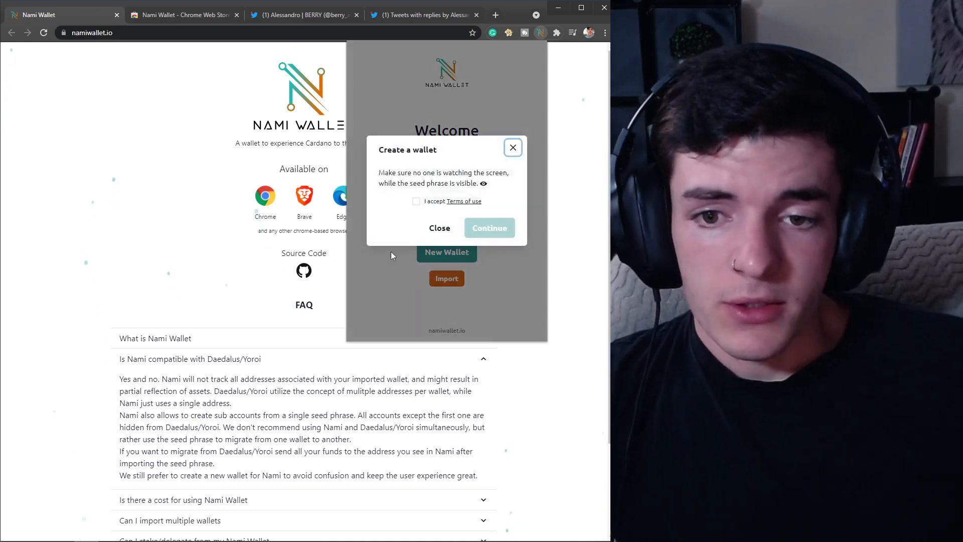
pyautogui.click(415, 200)
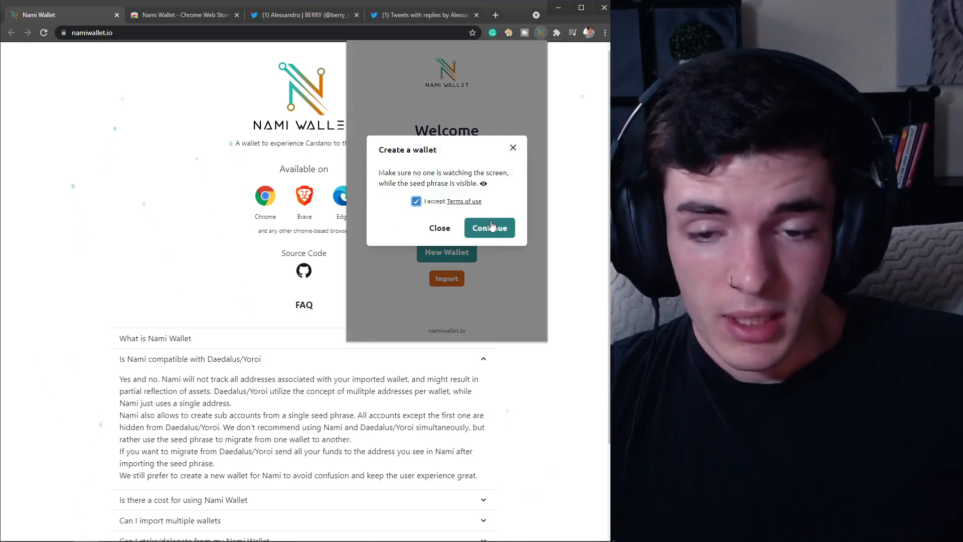
pyautogui.click(489, 228)
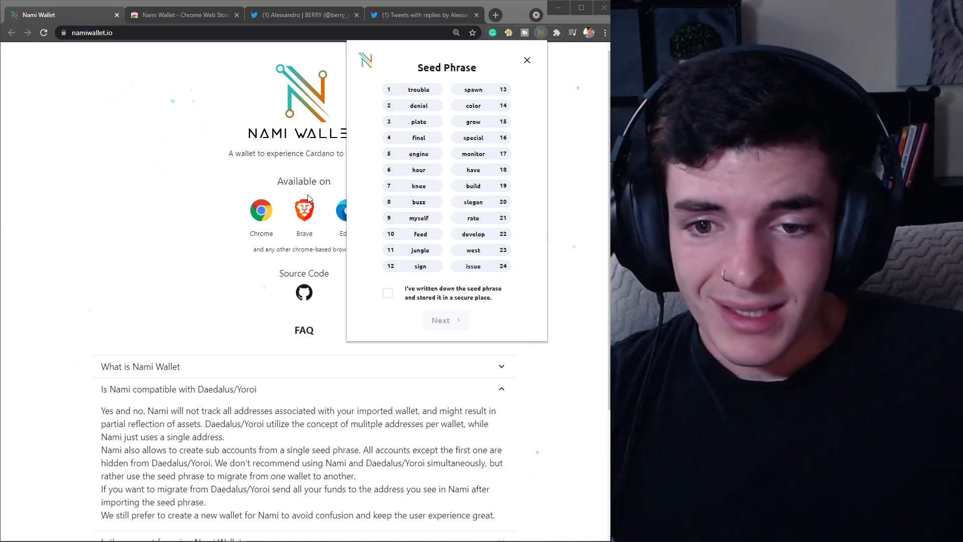
pyautogui.moveTo(264, 164)
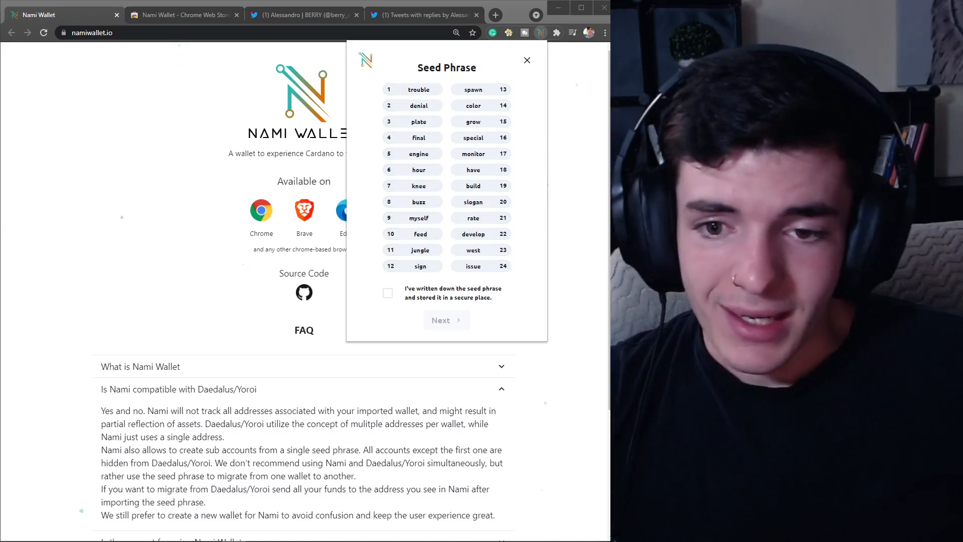
pyautogui.click(387, 292)
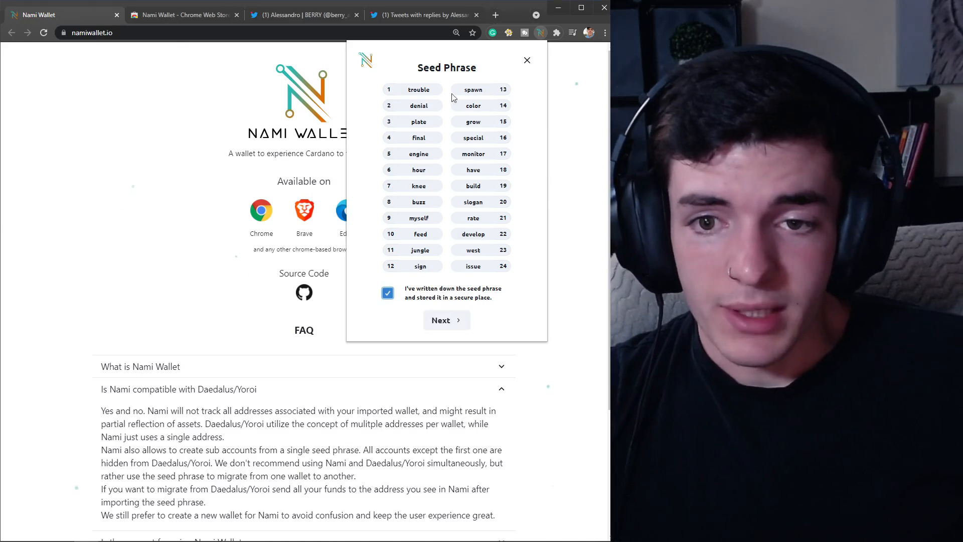
pyautogui.moveTo(464, 81)
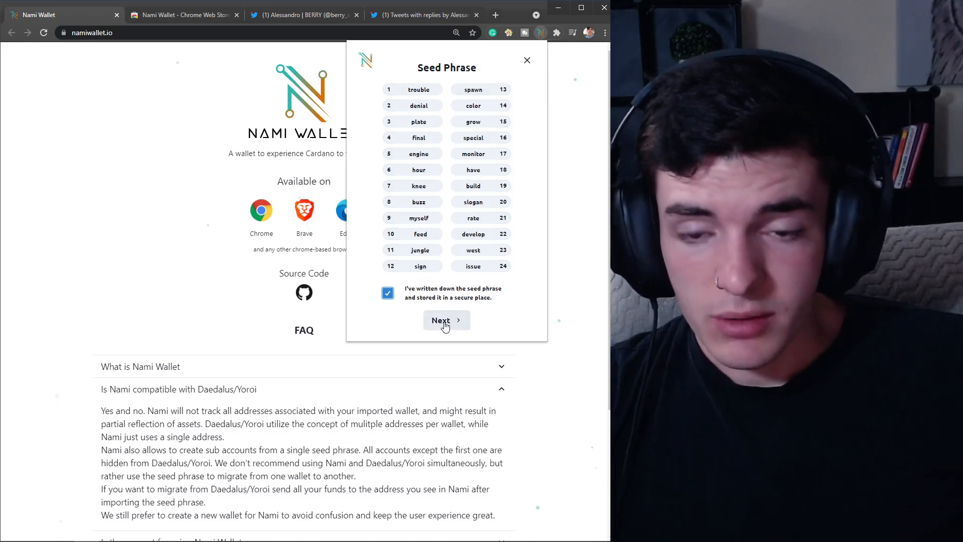
# Proceed from the seed phrase screen to the seed phrase verification form
pyautogui.click(445, 320)
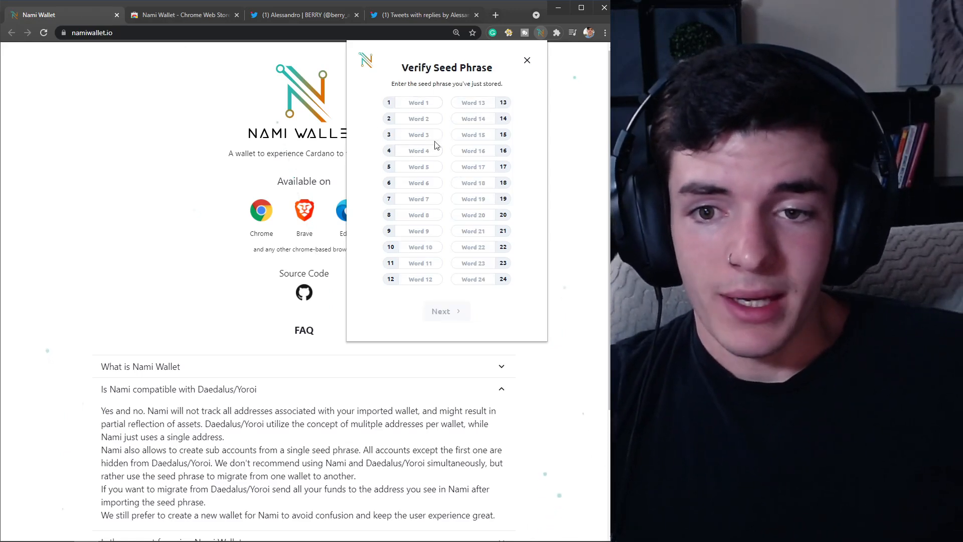
pyautogui.click(419, 103)
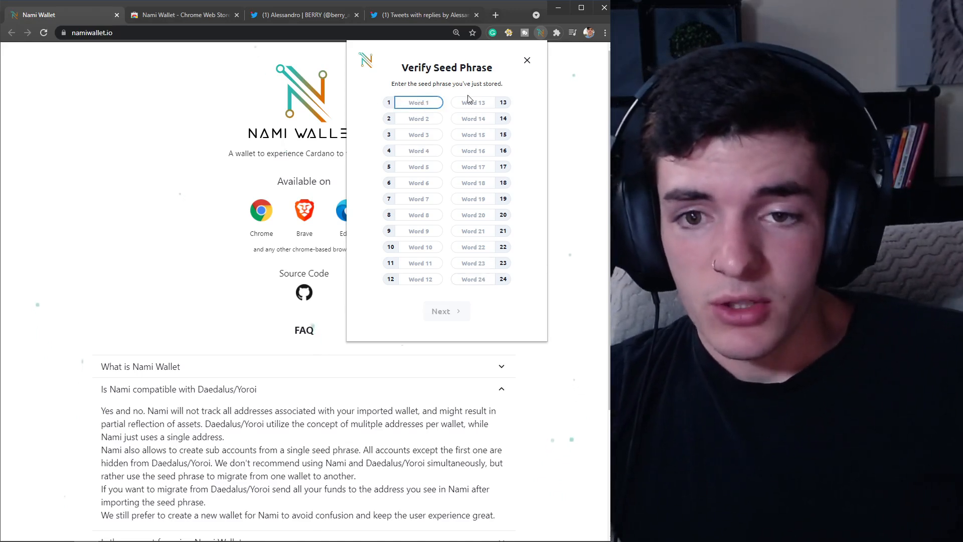
pyautogui.moveTo(445, 248)
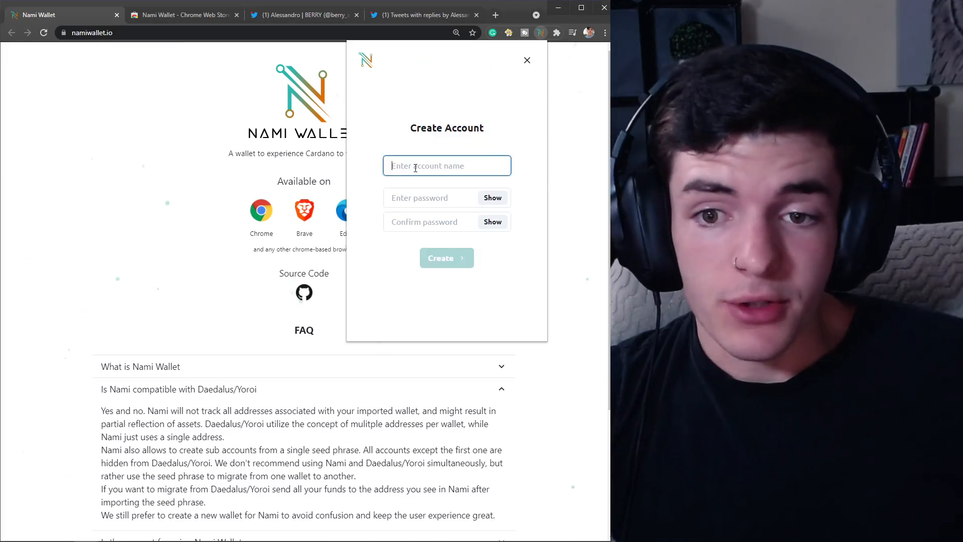
# Create the account 'test wallet thing' with a confirmed password, showing its 0.000000 balance
pyautogui.write('test')
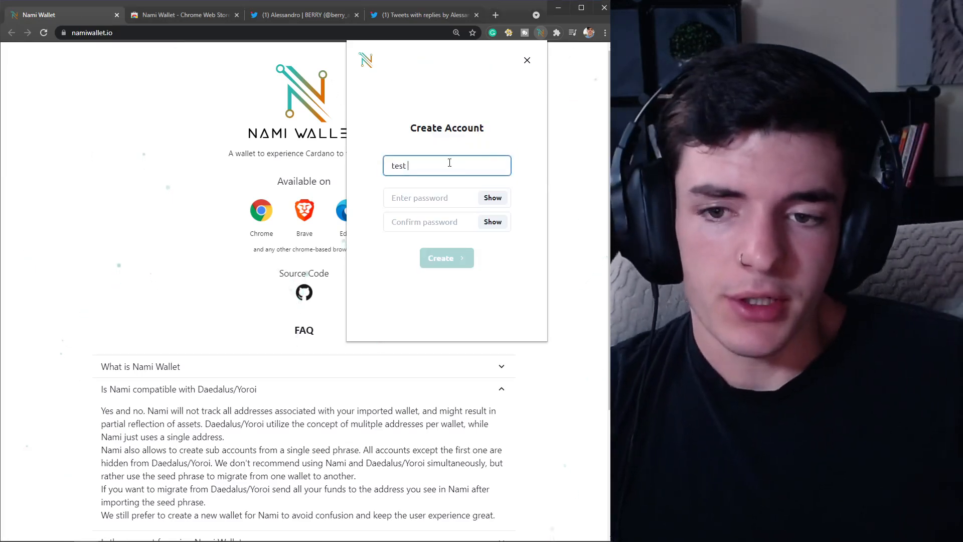
pyautogui.write('wallet thing')
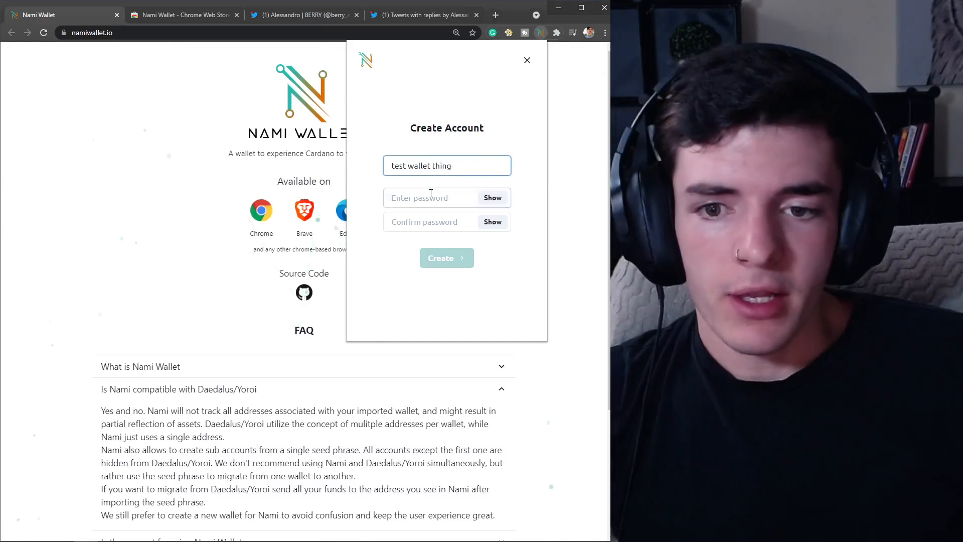
pyautogui.click(430, 197)
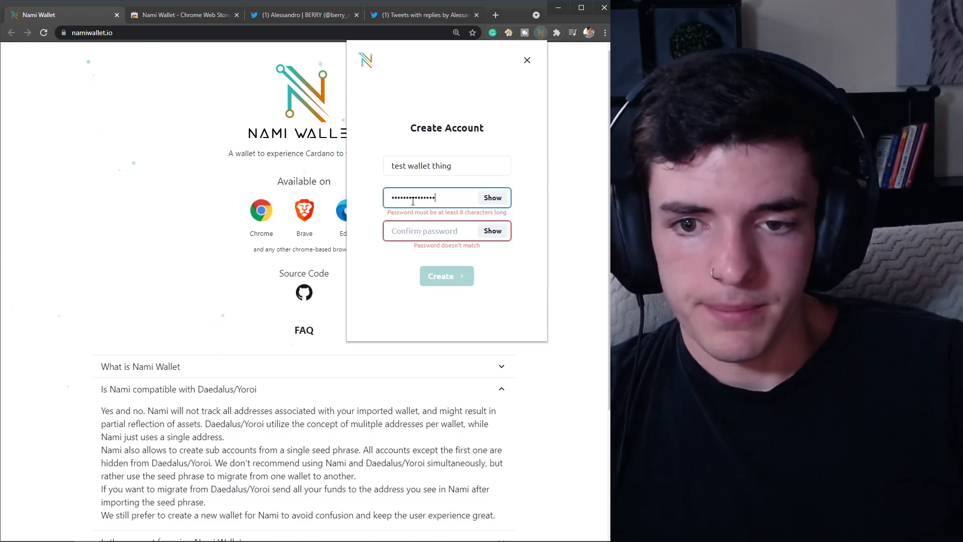
pyautogui.click(431, 222)
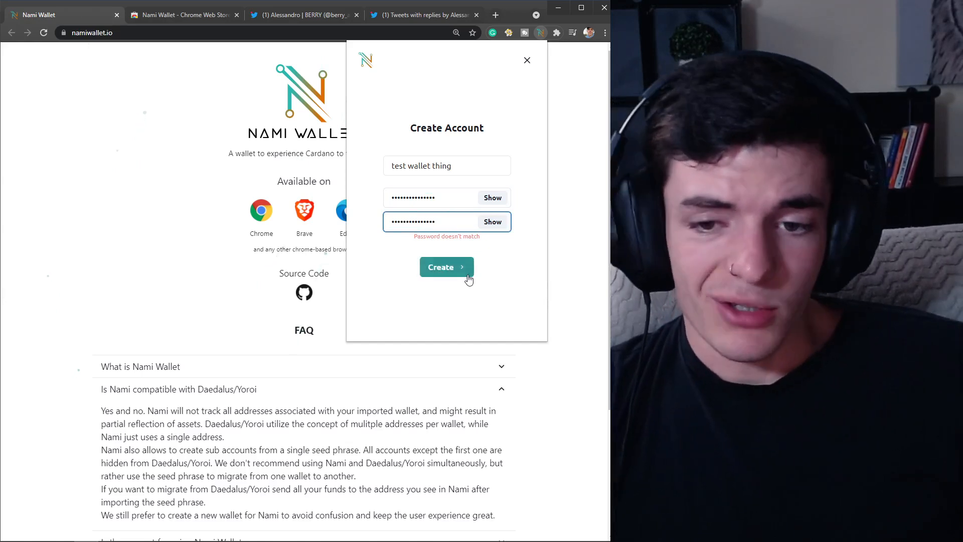
pyautogui.click(446, 267)
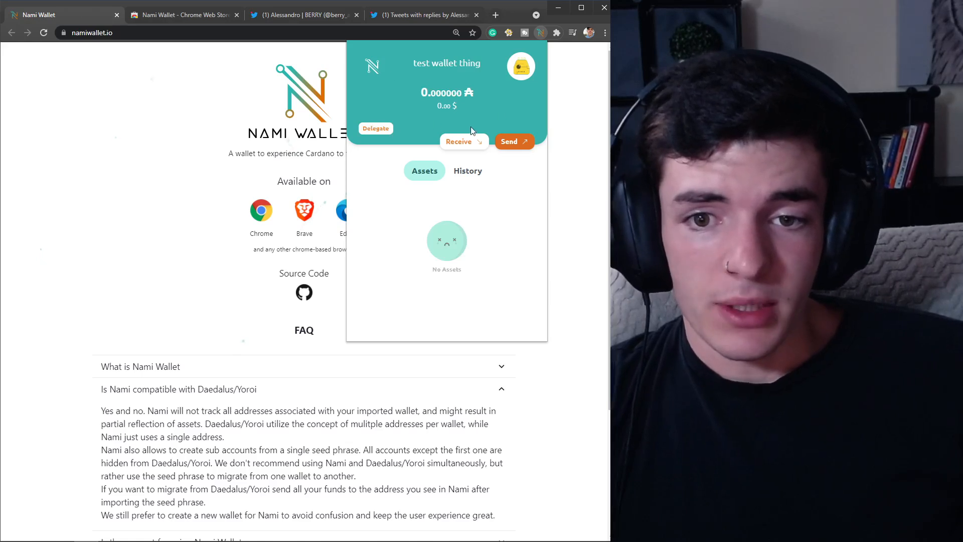
pyautogui.moveTo(532, 48)
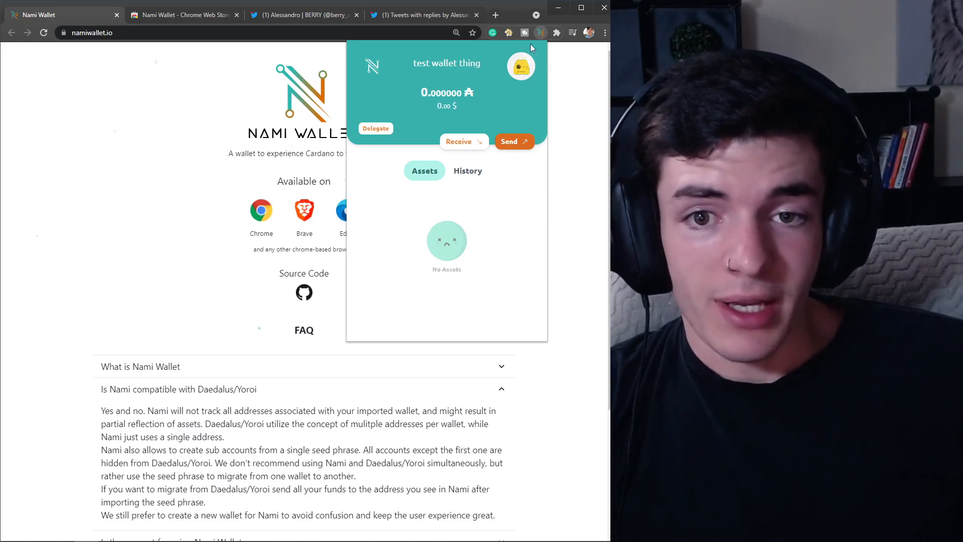
pyautogui.click(520, 67)
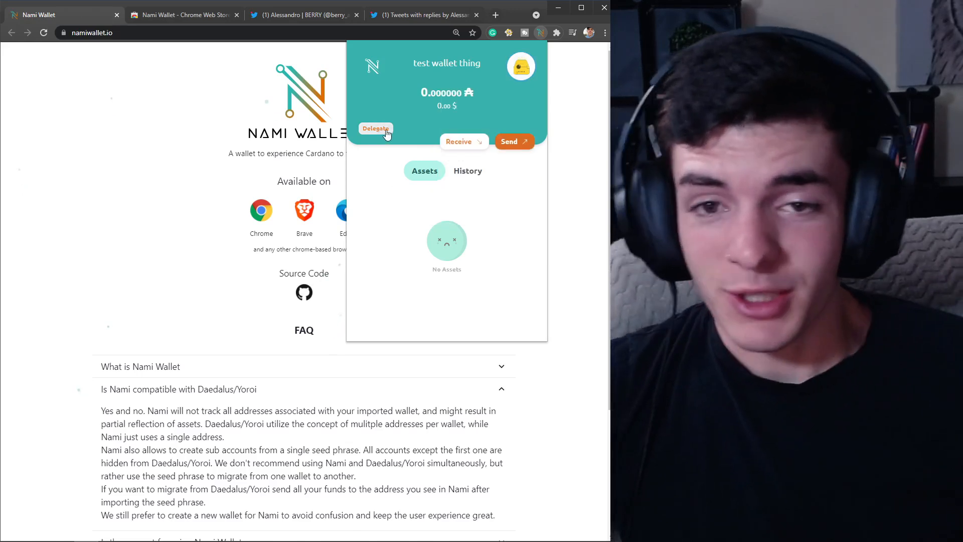
pyautogui.click(376, 130)
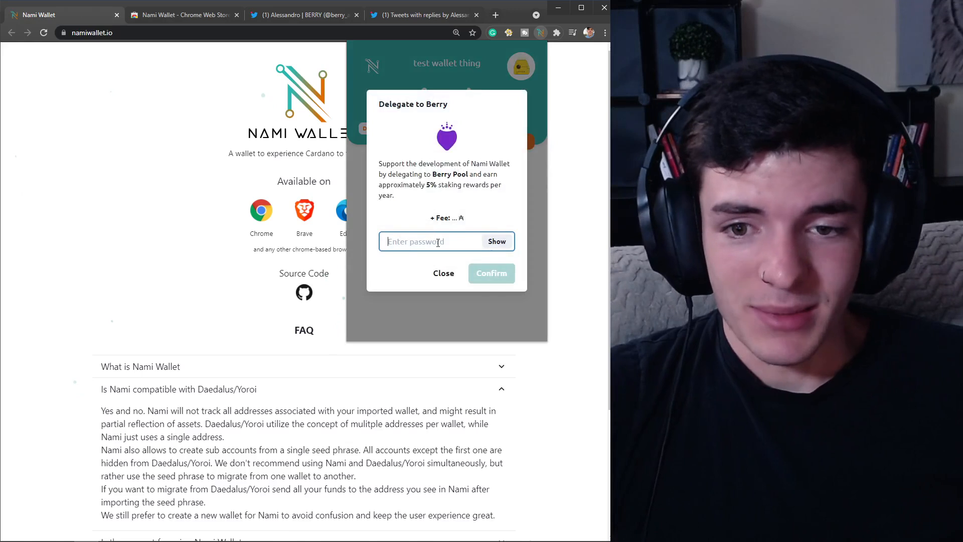
pyautogui.click(491, 272)
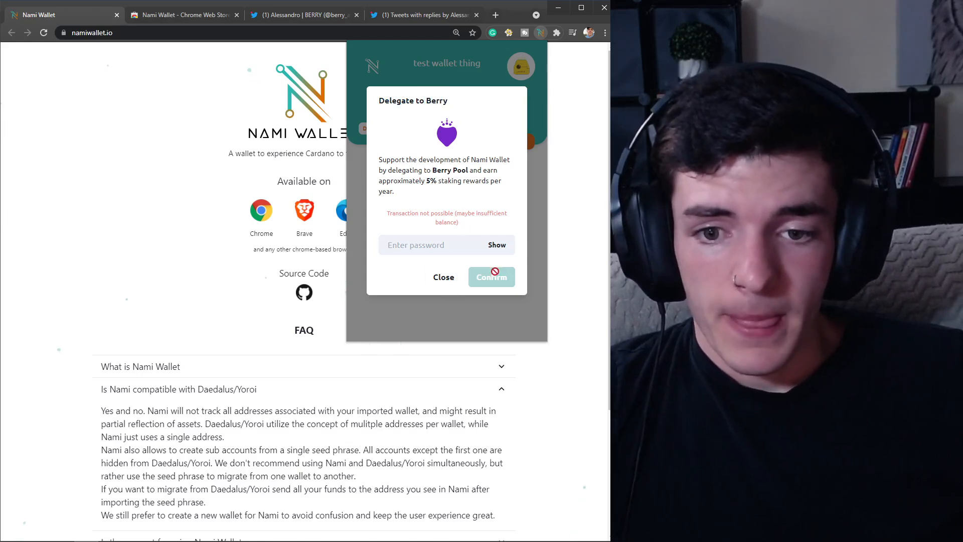
pyautogui.click(443, 277)
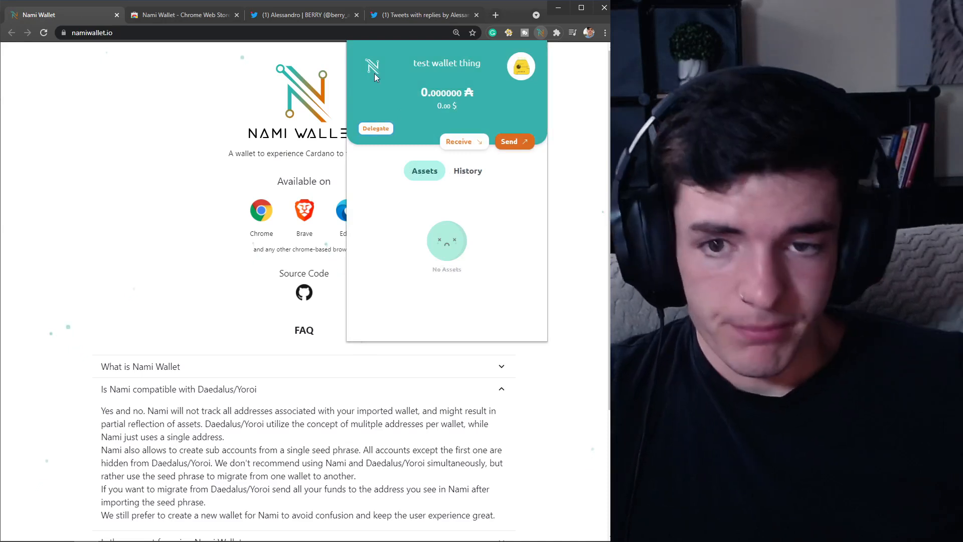
pyautogui.click(466, 170)
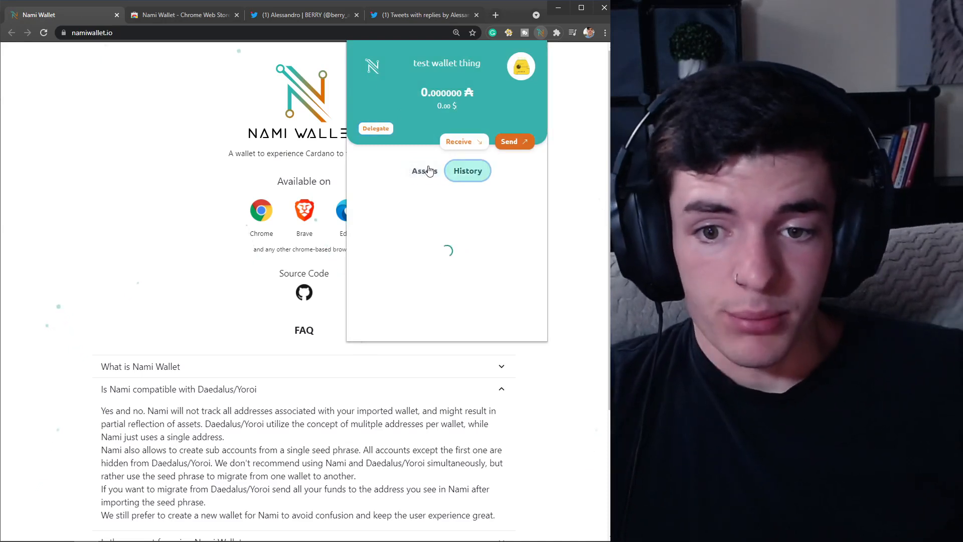
pyautogui.click(424, 171)
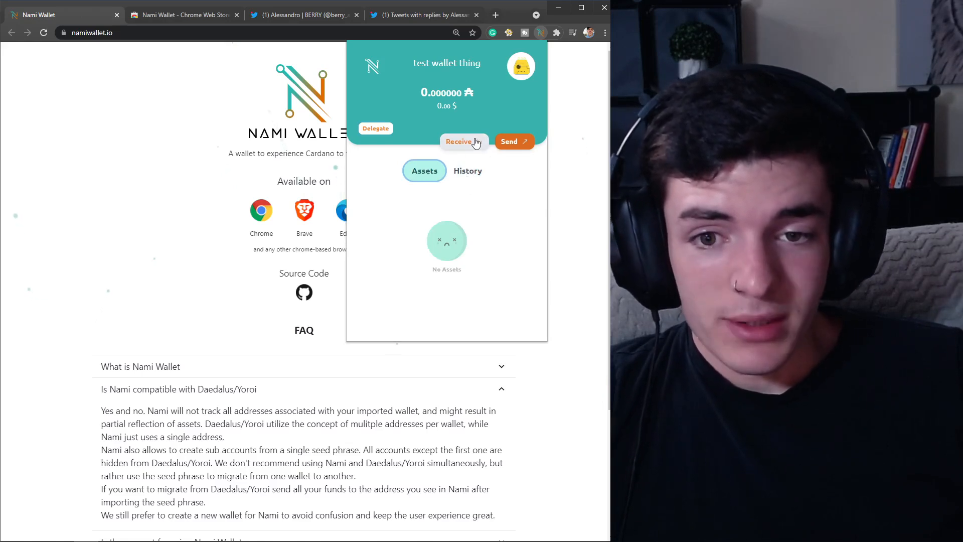
# Look at the send form's receiver address field and leave it empty
pyautogui.click(458, 141)
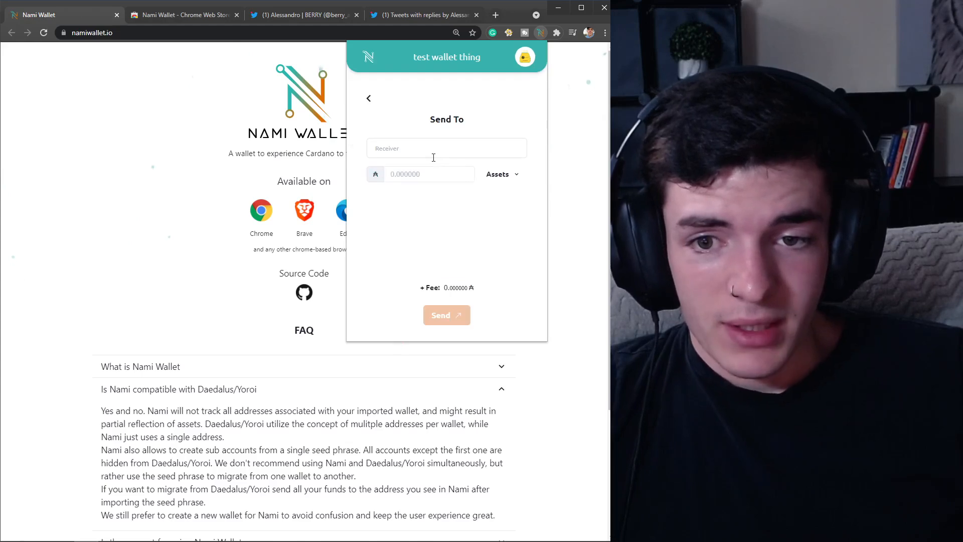
pyautogui.click(428, 173)
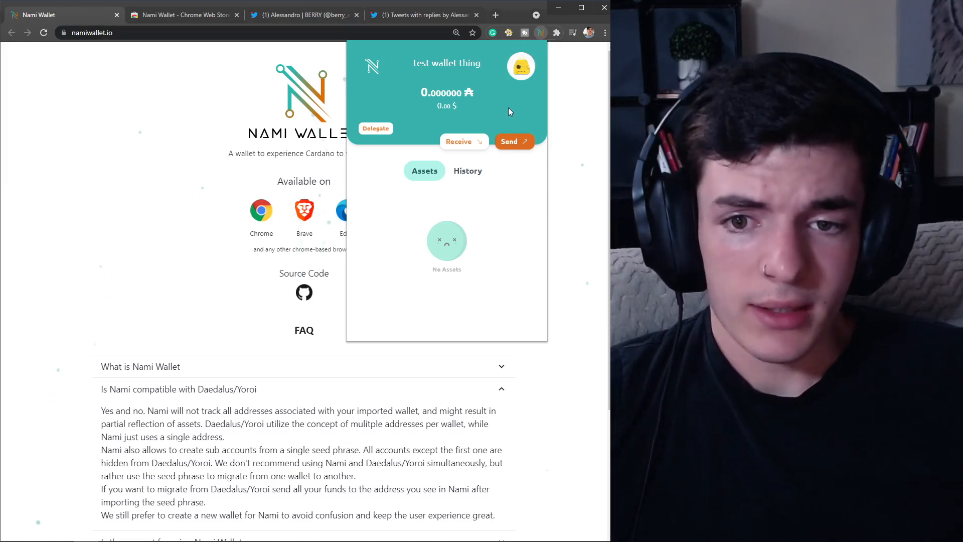
pyautogui.moveTo(492, 224)
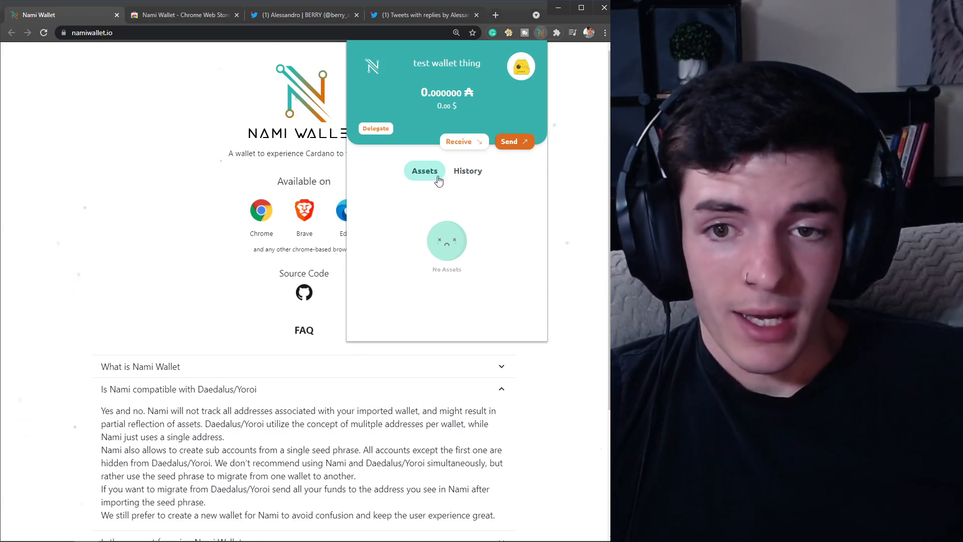
pyautogui.moveTo(489, 188)
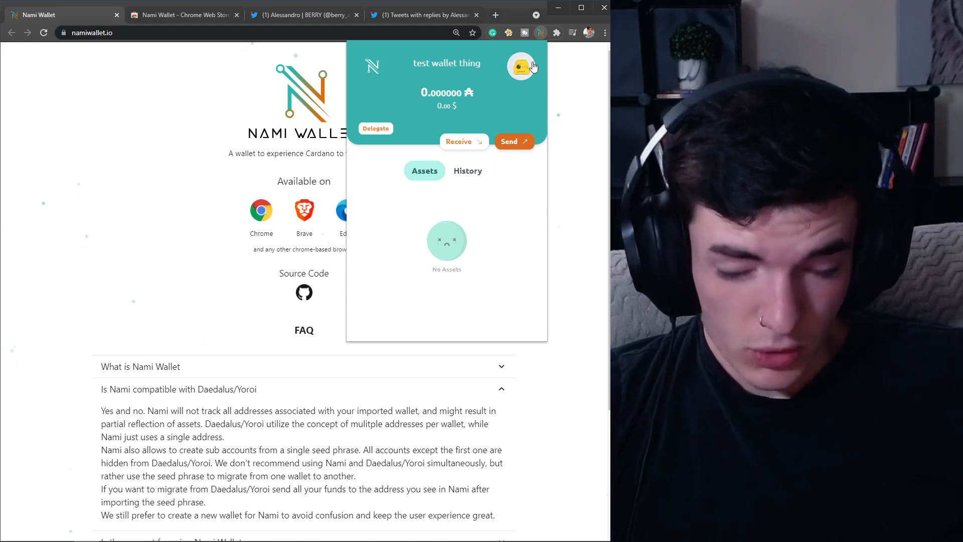
pyautogui.click(468, 171)
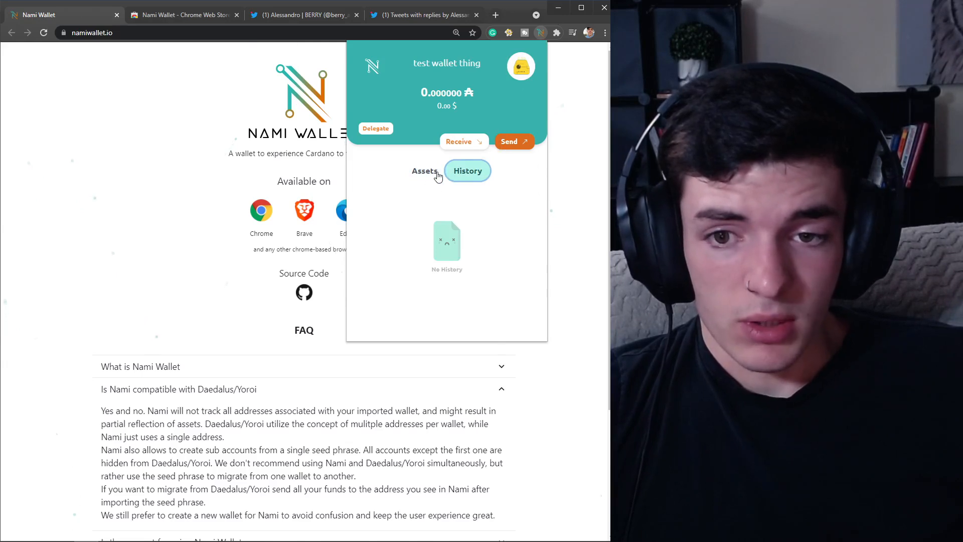
# View the empty assets list and empty transaction history in turn
pyautogui.click(423, 171)
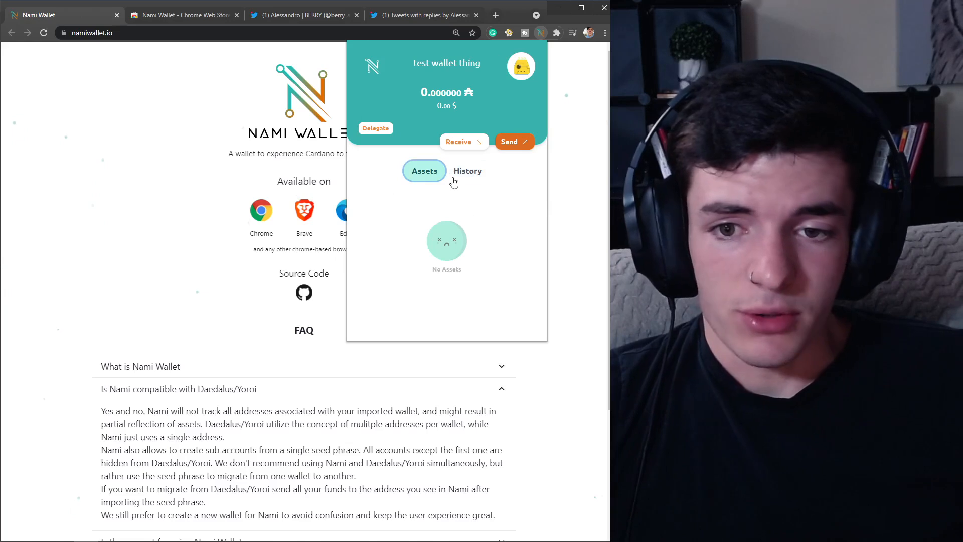
pyautogui.click(466, 170)
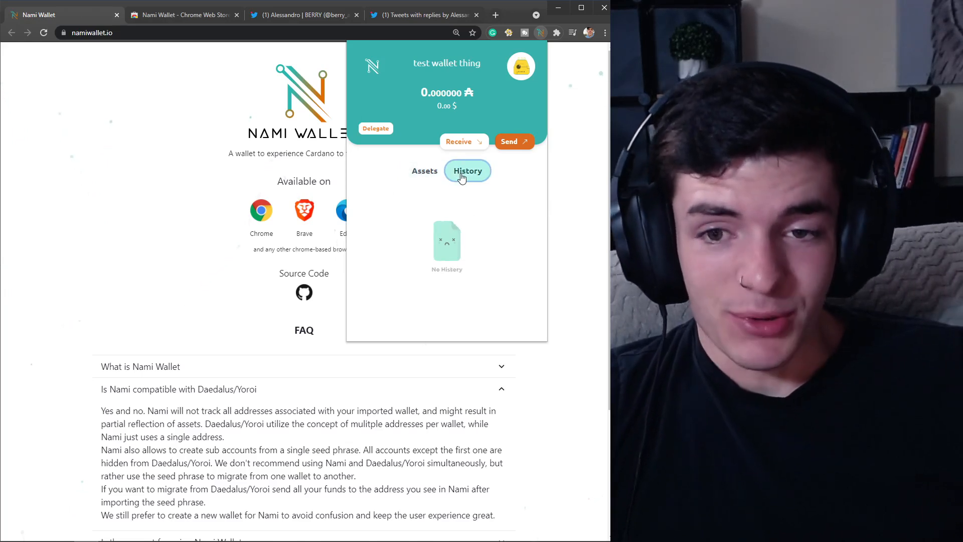
pyautogui.click(424, 171)
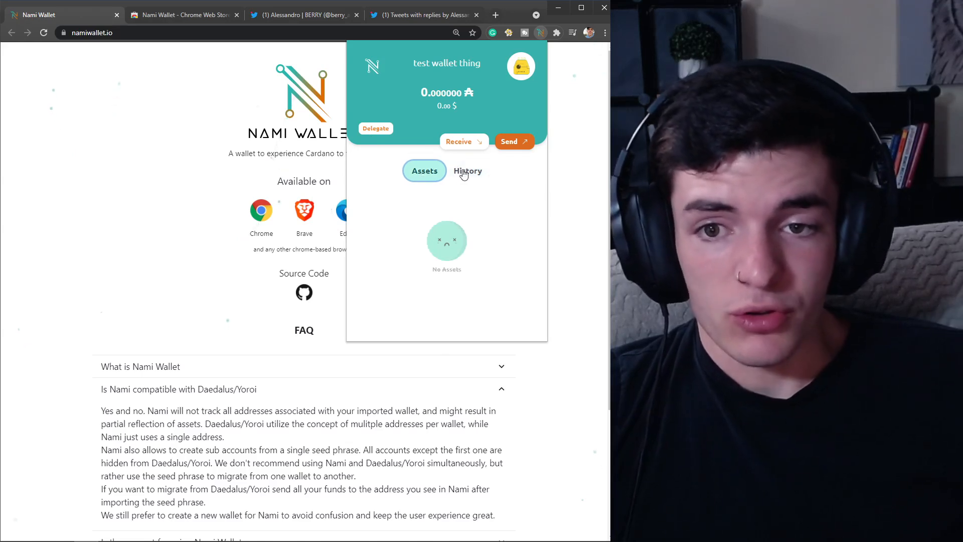
# Switch the network from Mainnet to Testnet in Settings and return to the overview
pyautogui.click(520, 66)
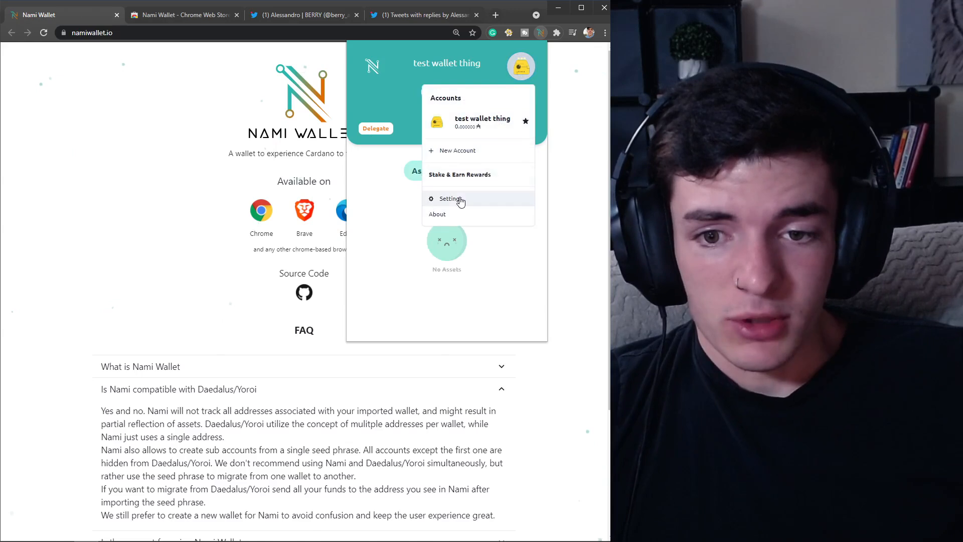
pyautogui.click(449, 198)
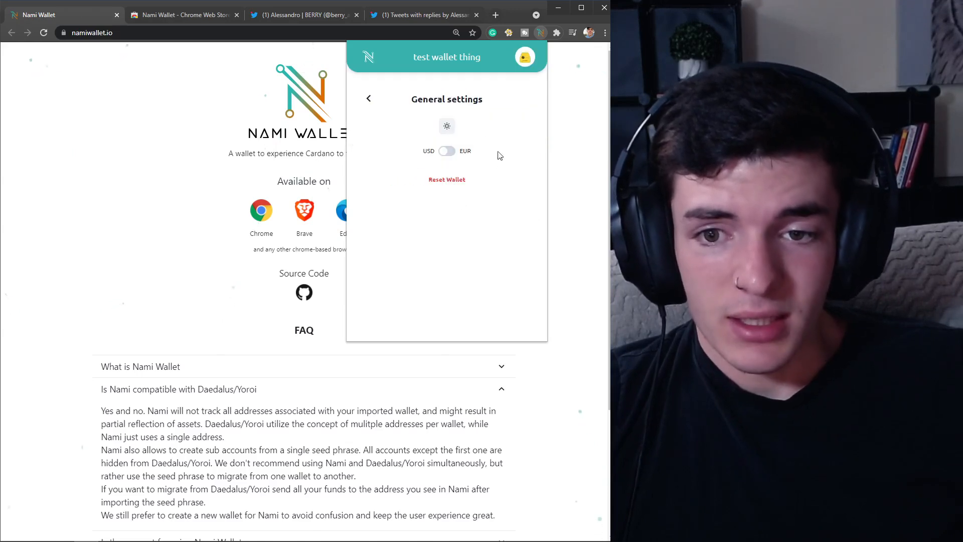
pyautogui.click(368, 98)
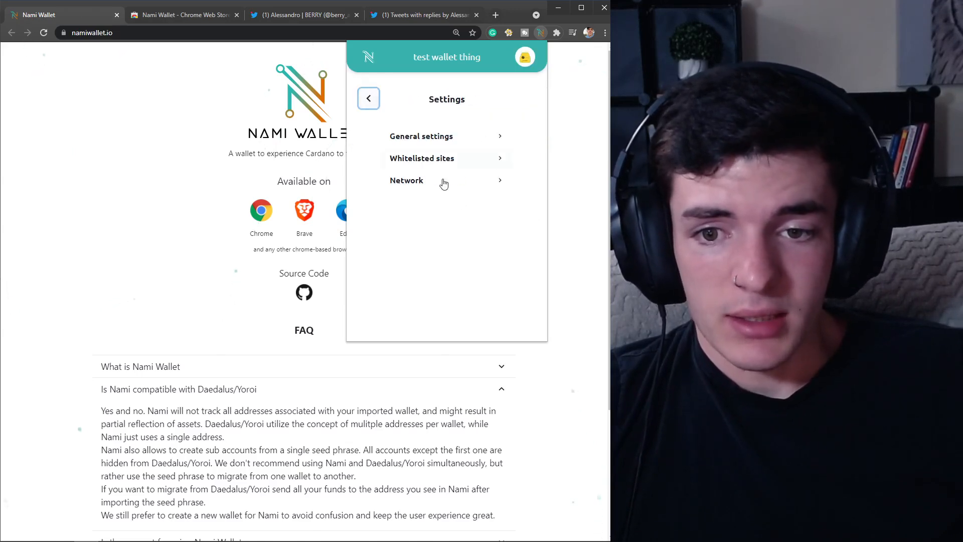
pyautogui.click(406, 179)
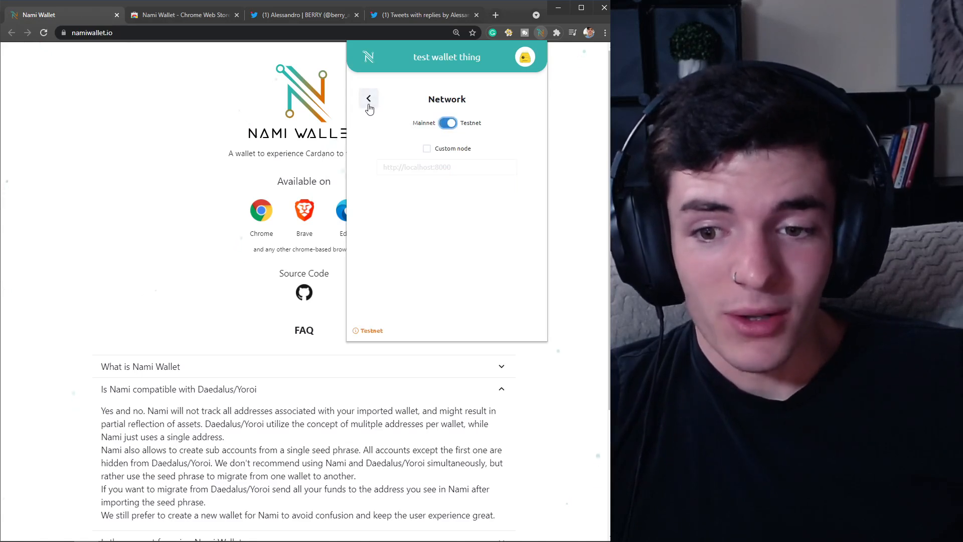
pyautogui.click(368, 98)
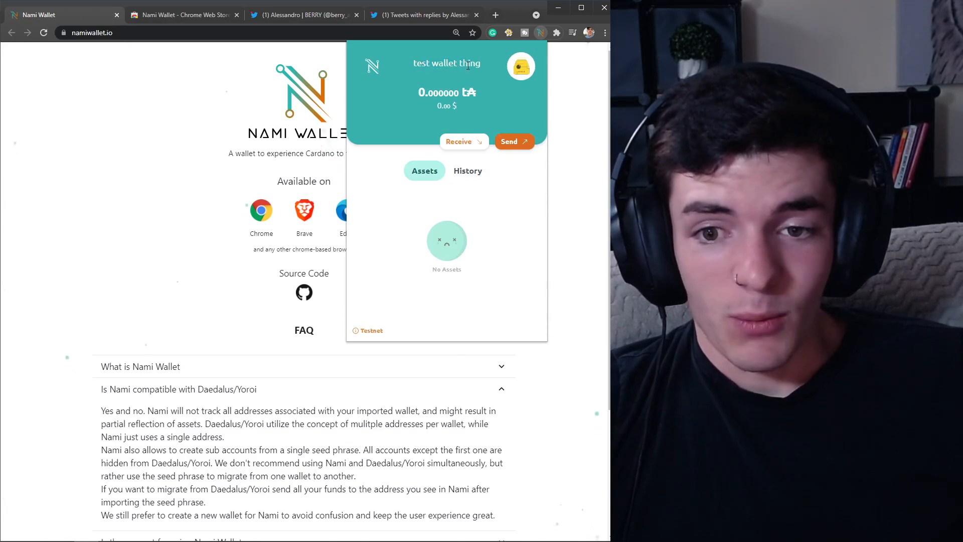
pyautogui.moveTo(467, 177)
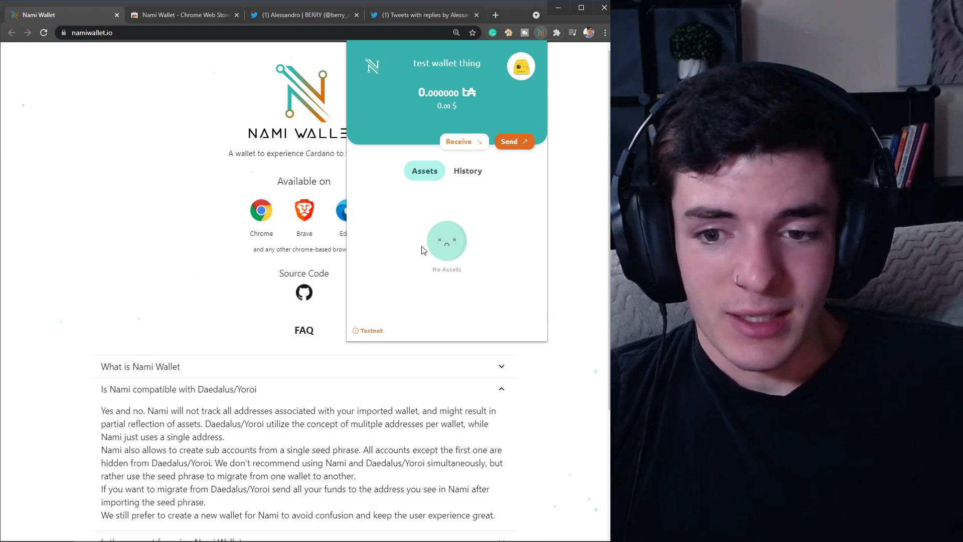
pyautogui.moveTo(427, 242)
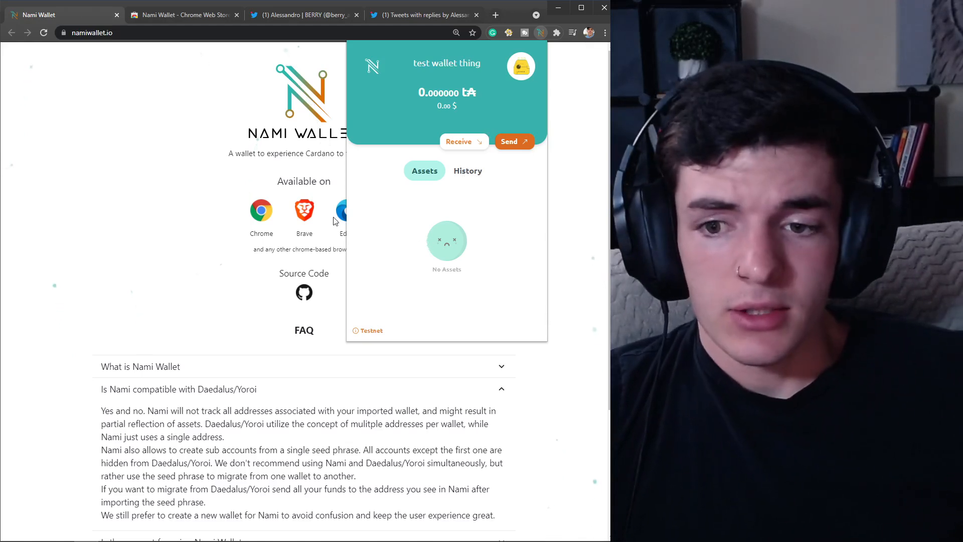
pyautogui.moveTo(472, 238)
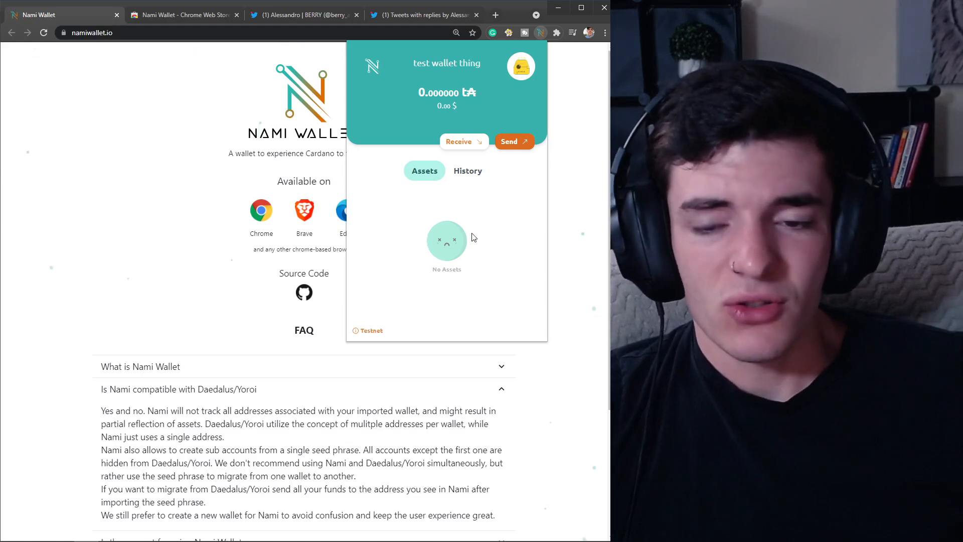
# View the testnet receive address with QR code, then show the empty transaction history
pyautogui.click(460, 141)
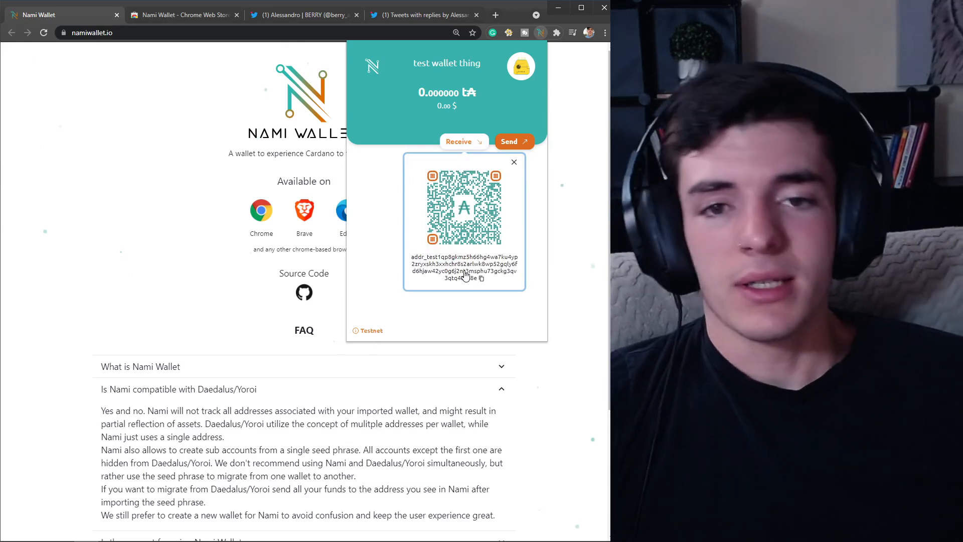
pyautogui.moveTo(382, 216)
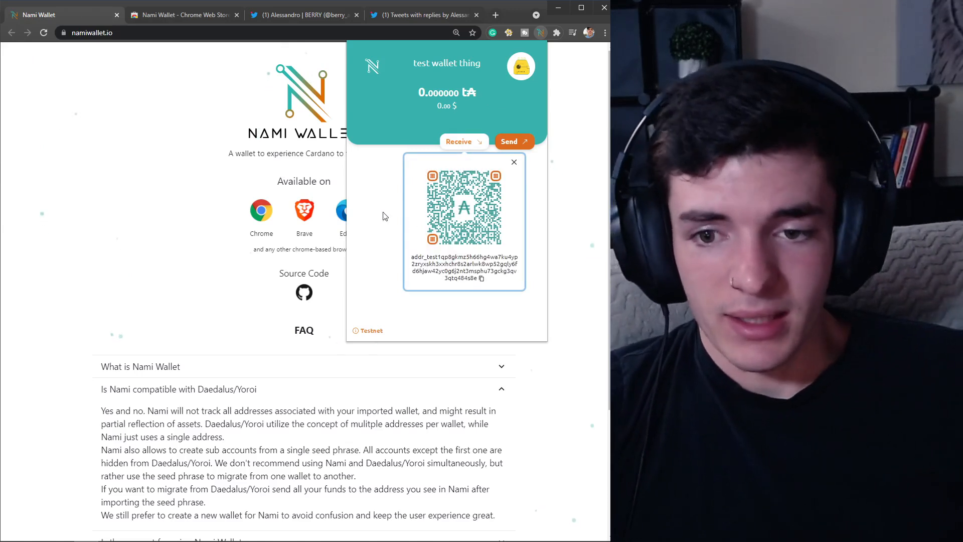
pyautogui.click(514, 162)
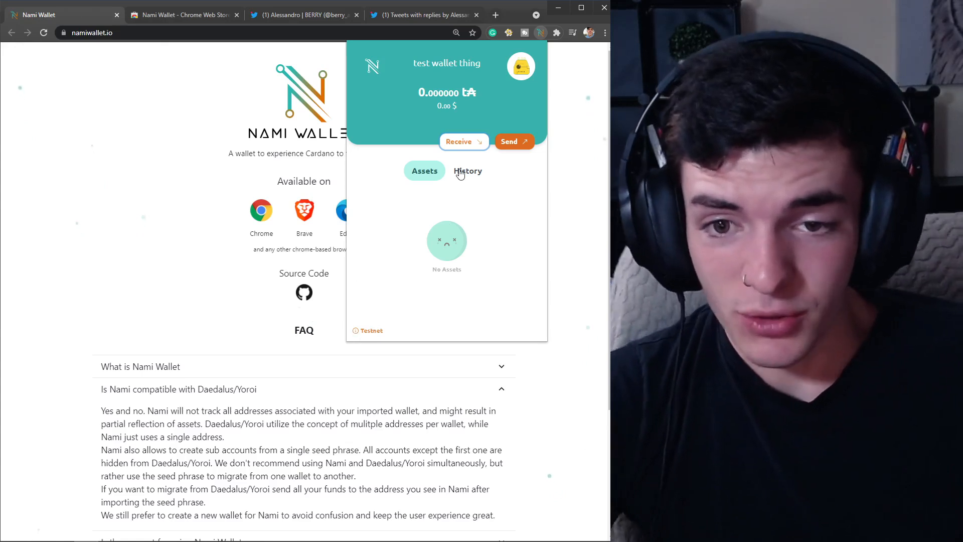
pyautogui.click(467, 171)
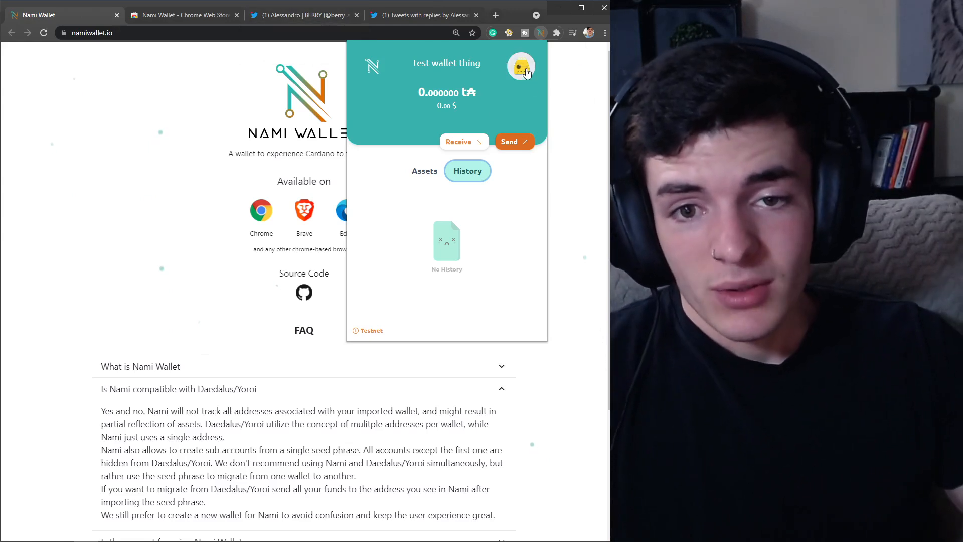
pyautogui.click(521, 67)
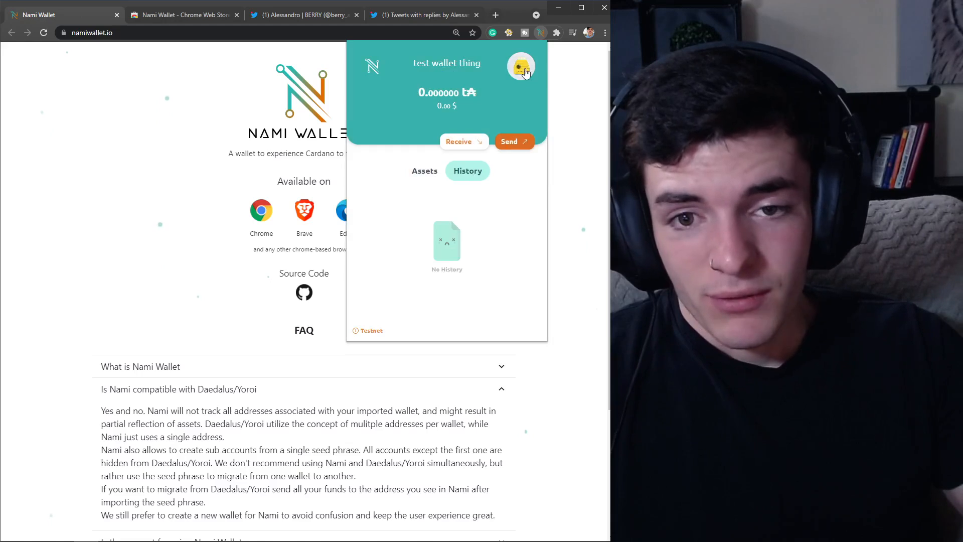
# View the About info showing version 1.0.0 and follow the creator link to Berry Pool
pyautogui.click(520, 67)
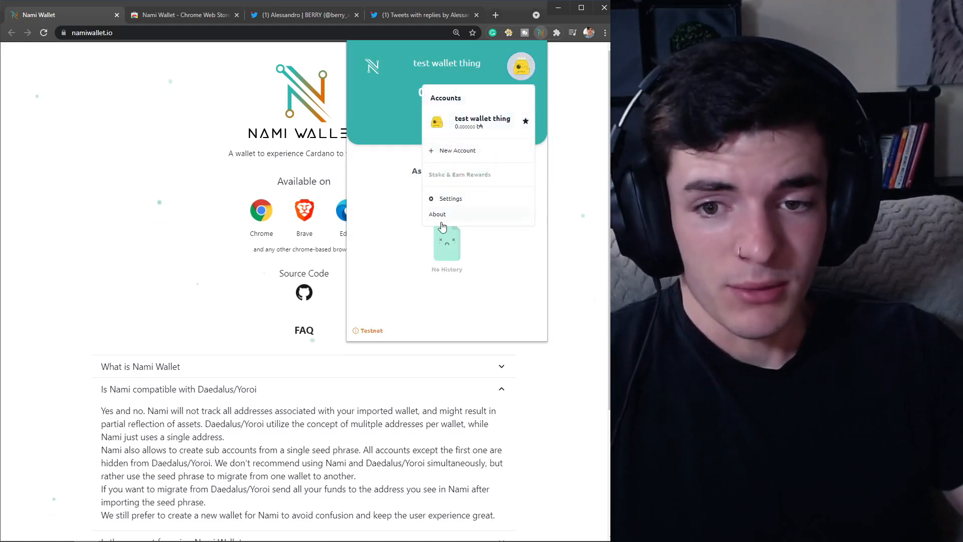
pyautogui.click(437, 214)
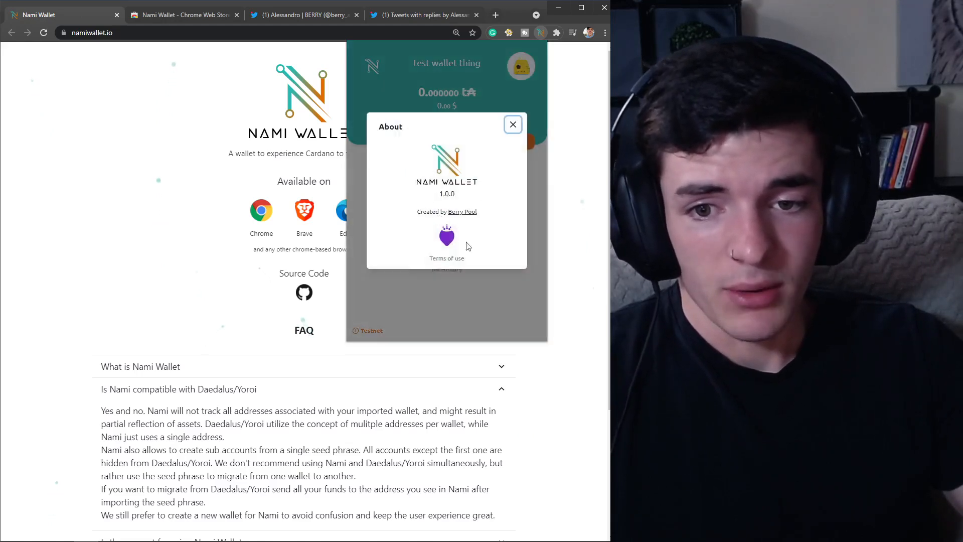
pyautogui.moveTo(479, 225)
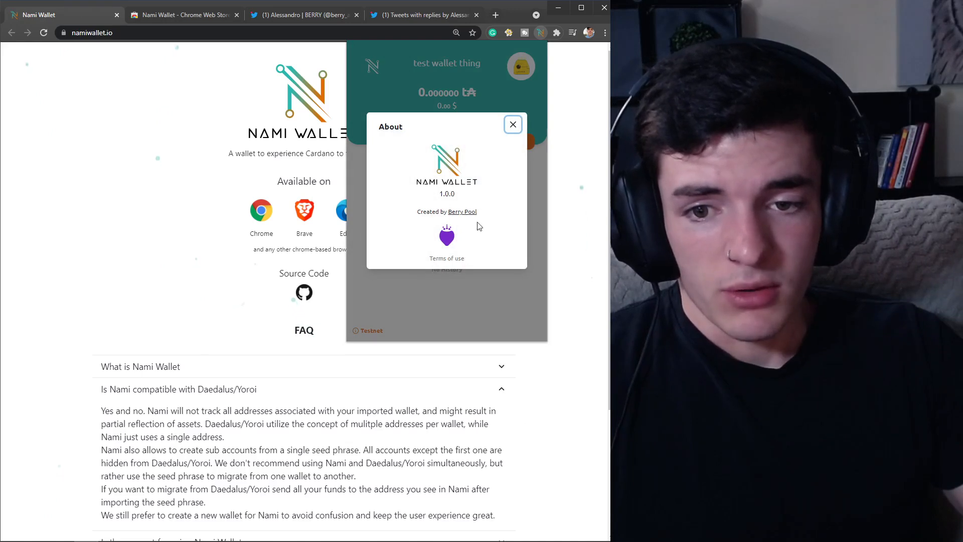
pyautogui.click(462, 211)
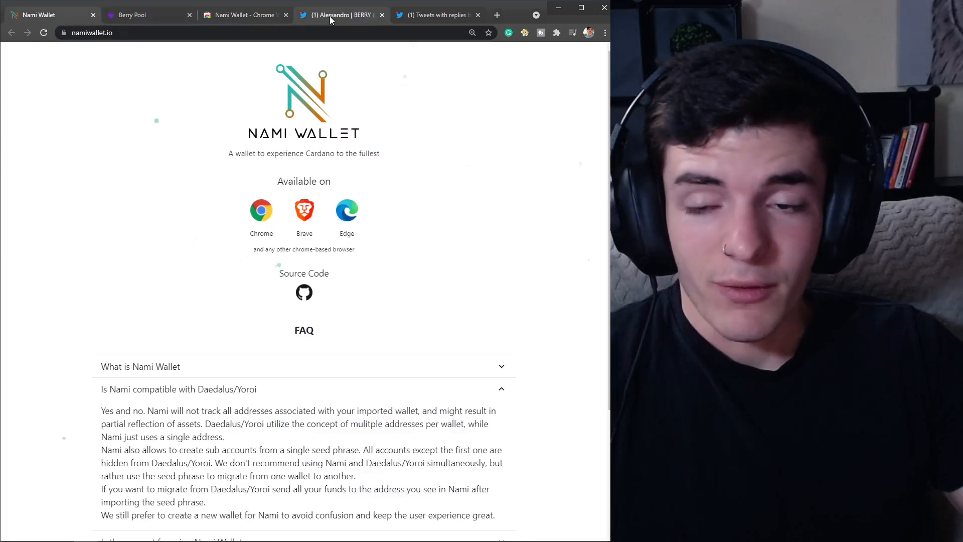
# Move through the Twitter and Web Store tabs back to the namiwallet.io page
pyautogui.click(341, 14)
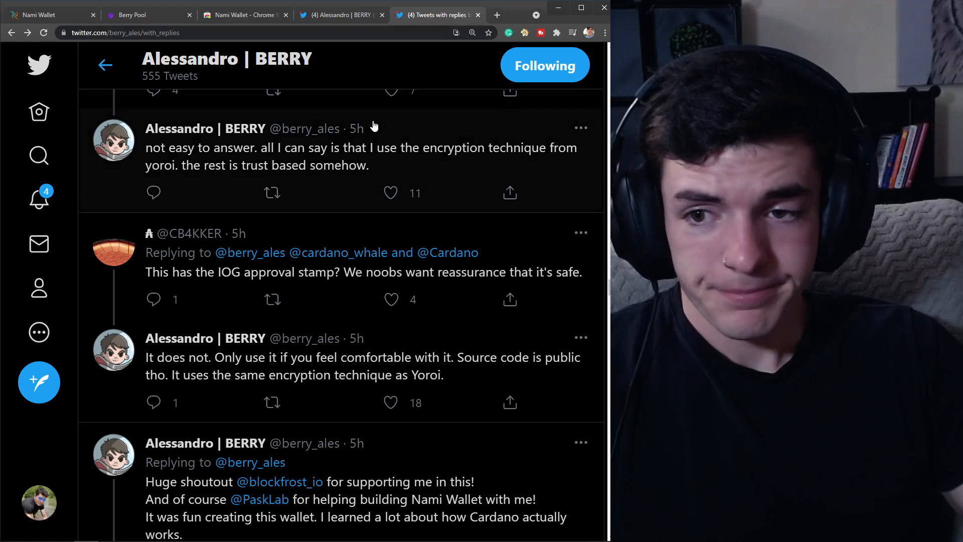
pyautogui.click(244, 14)
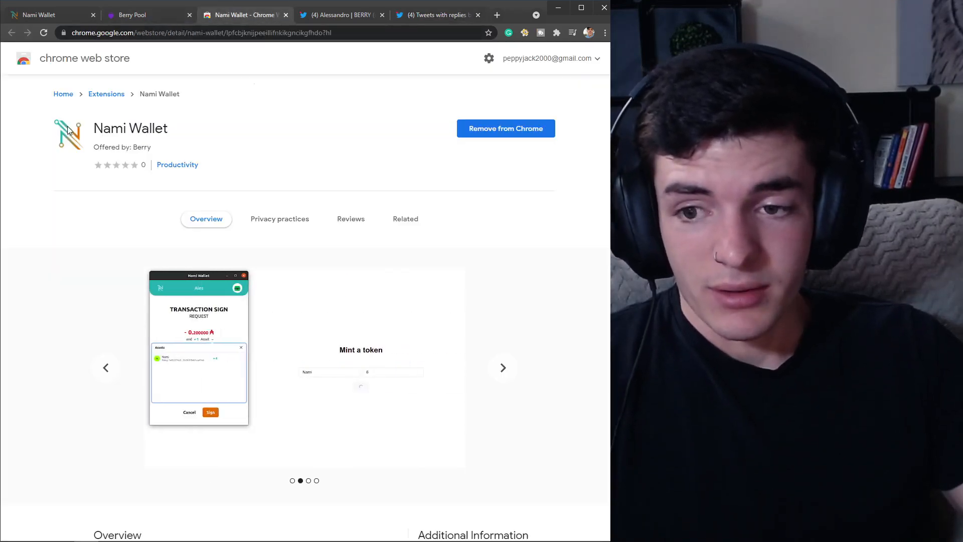
pyautogui.click(39, 14)
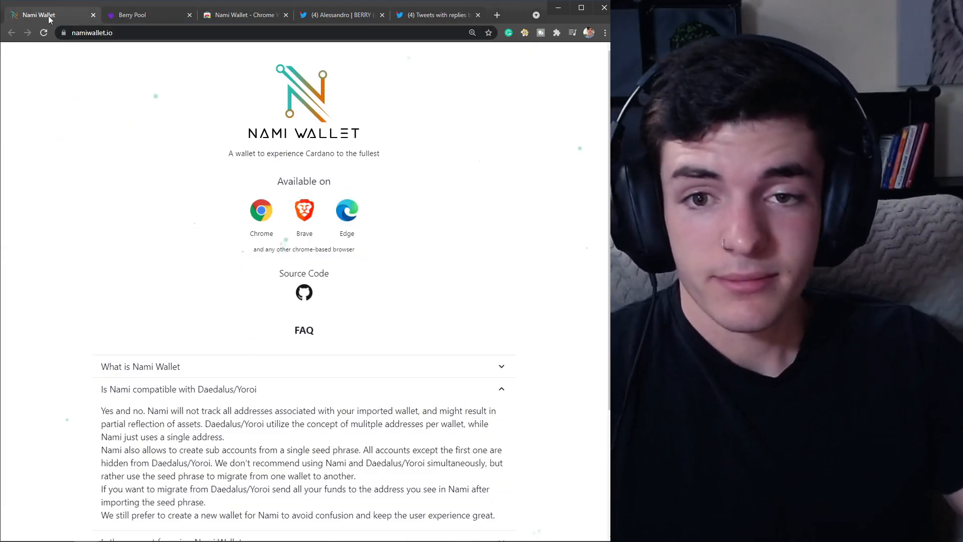